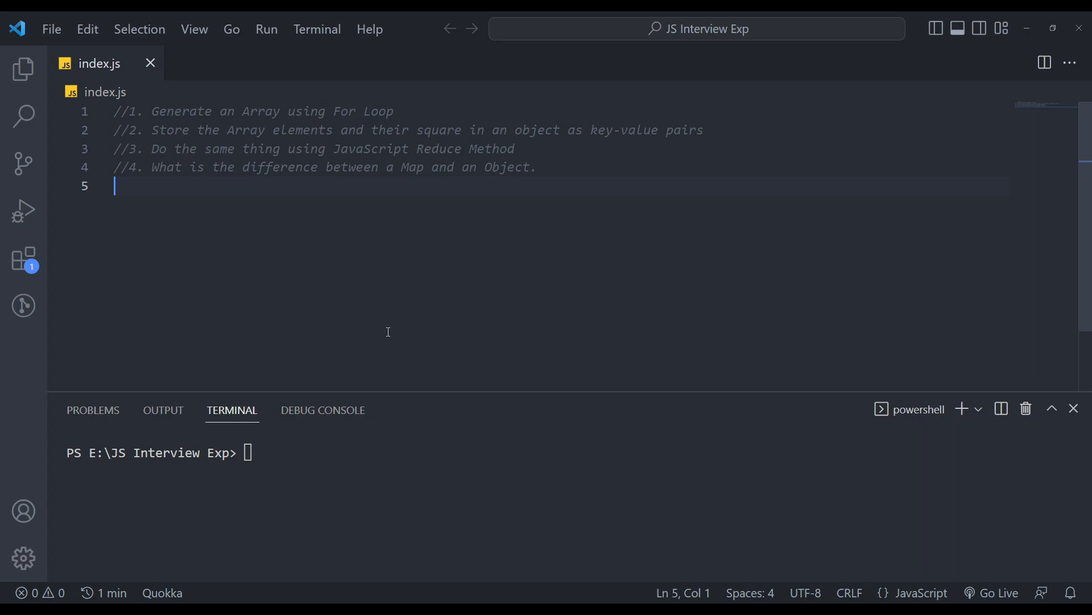
# Declare an empty array with let array = [] below the comments.
pyautogui.press('Enter')
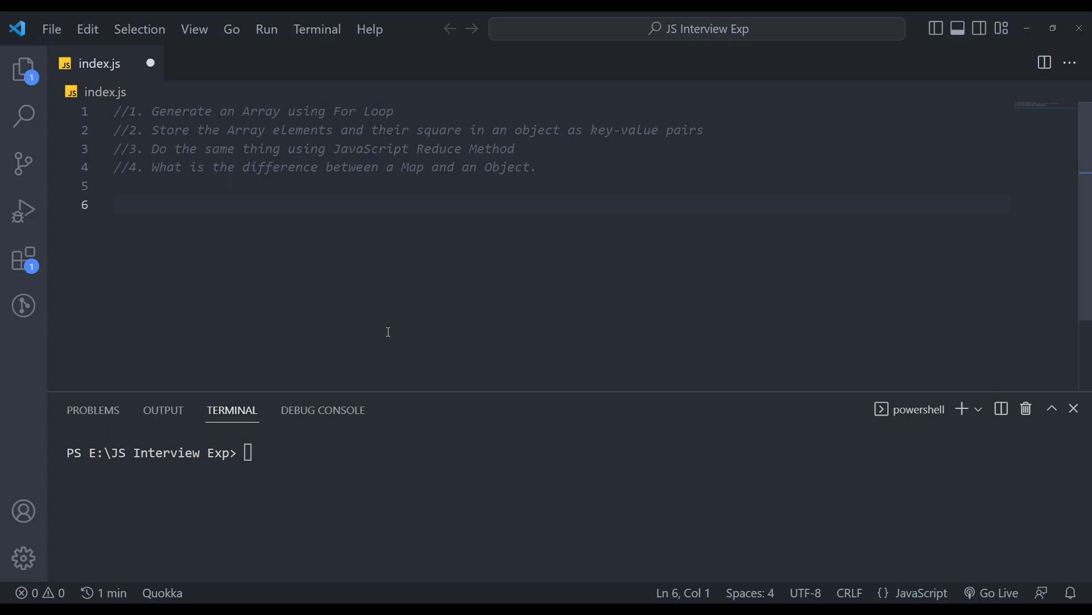
pyautogui.write('le')
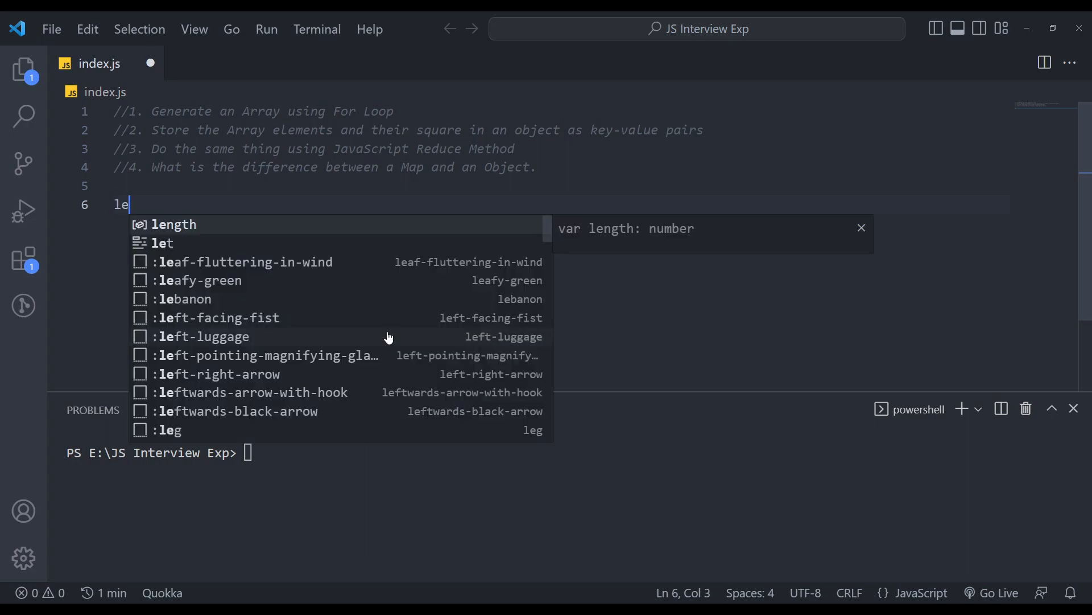
pyautogui.write('t array =')
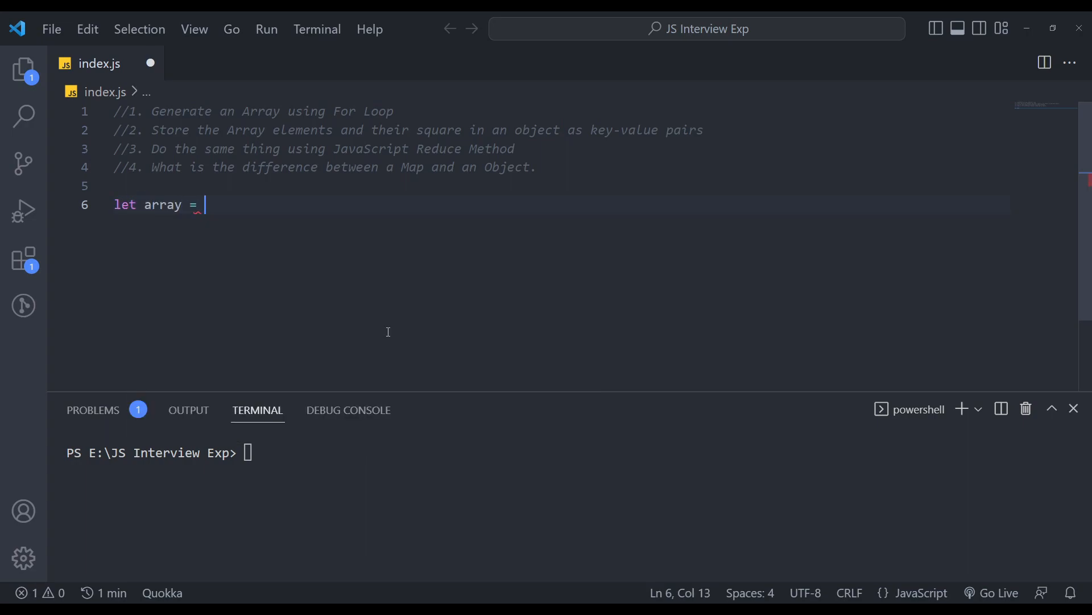
pyautogui.write('[]')
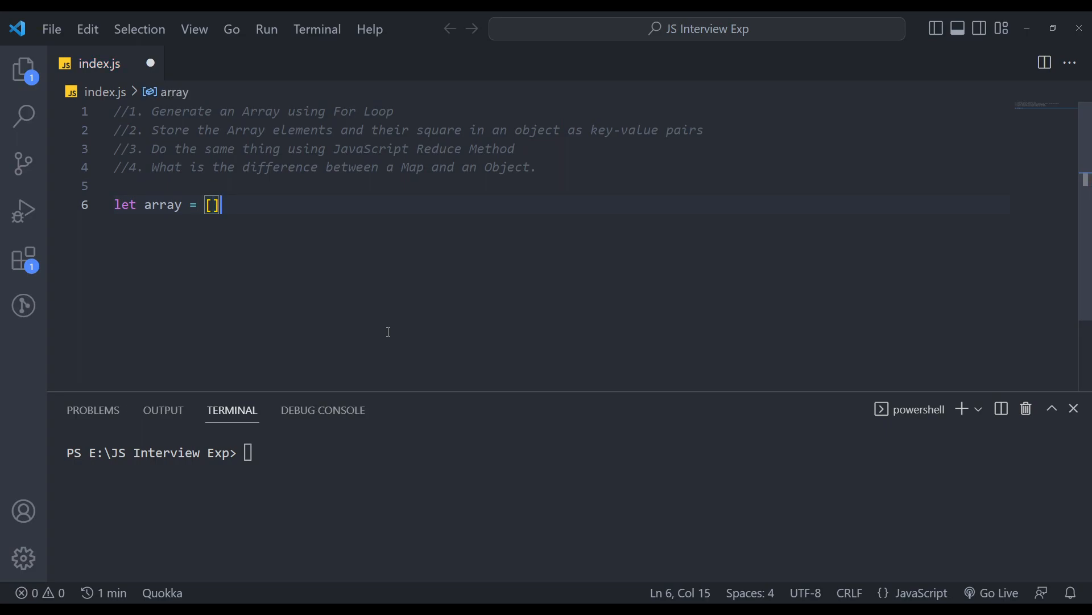
pyautogui.press('Enter')
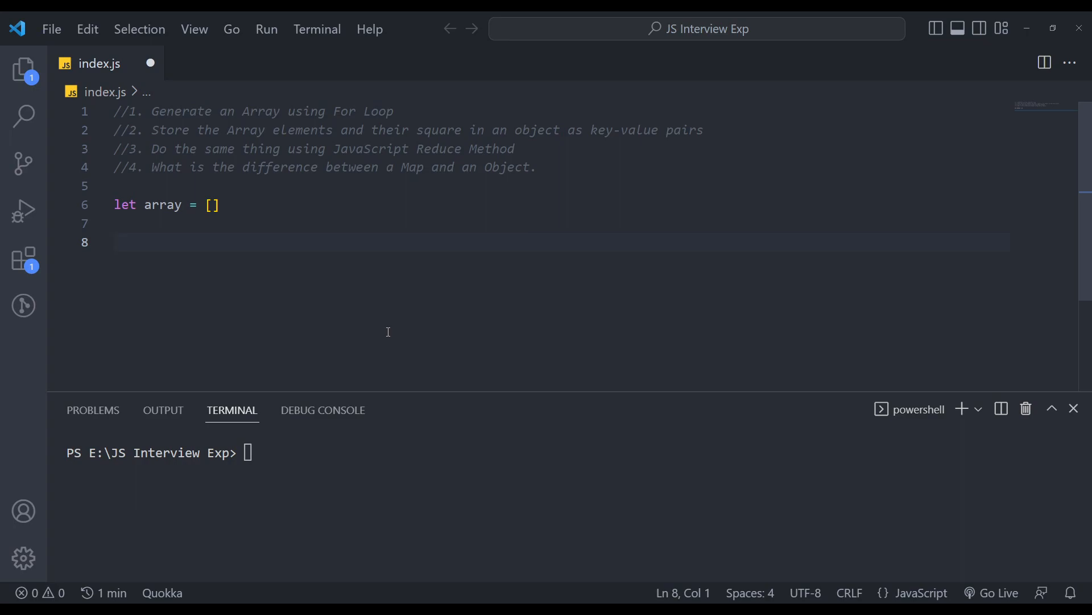
# Write a for loop from i = 0 while i <= 7 that logs i.
pyautogui.write('for(')
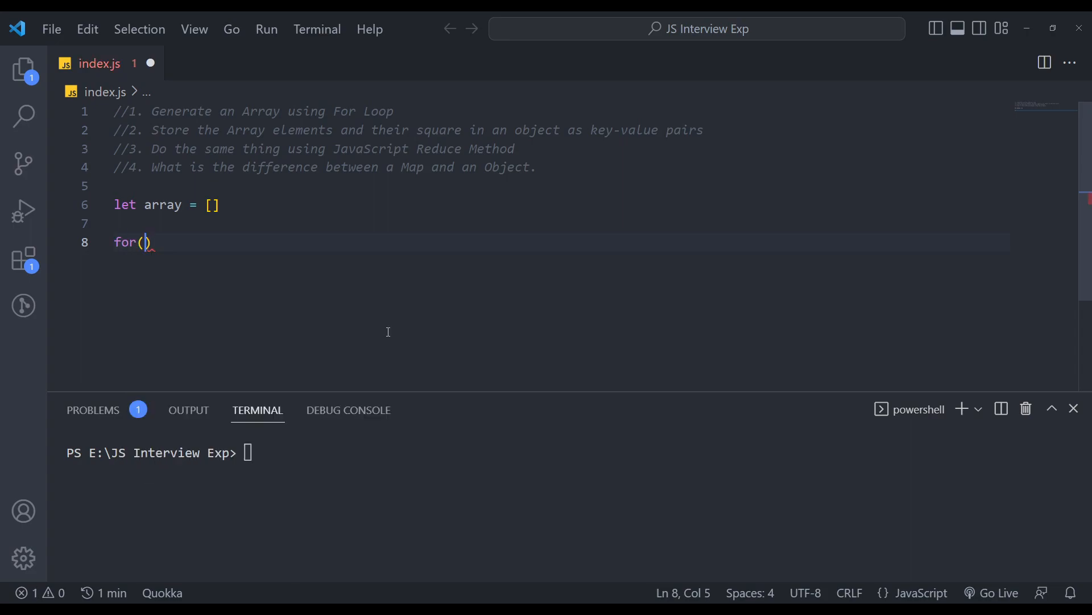
pyautogui.write('let i = 0;')
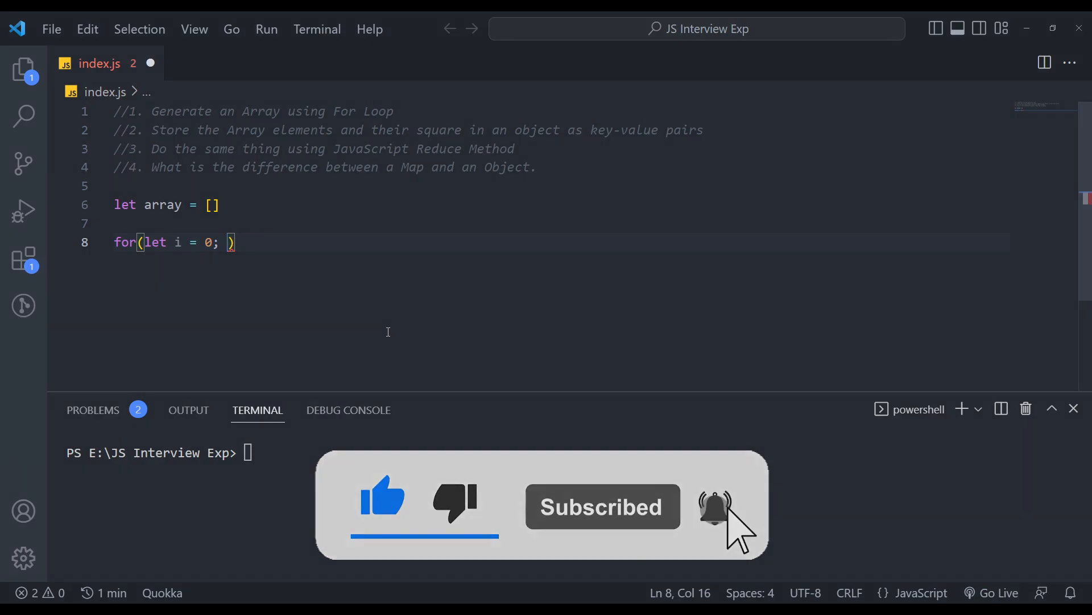
pyautogui.write('i<')
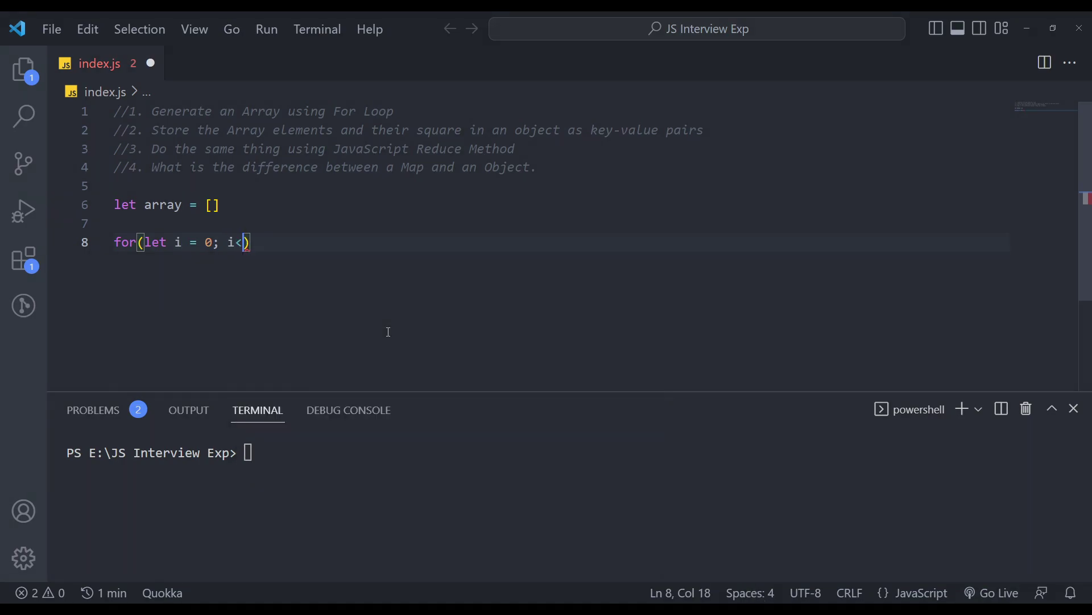
pyautogui.write('=7')
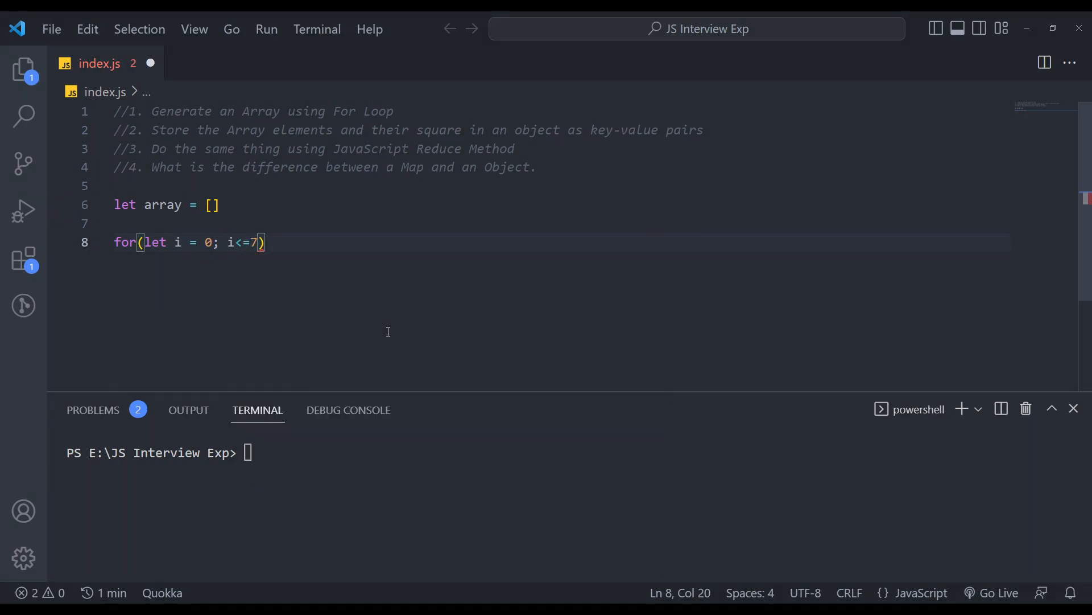
pyautogui.write('; i++')
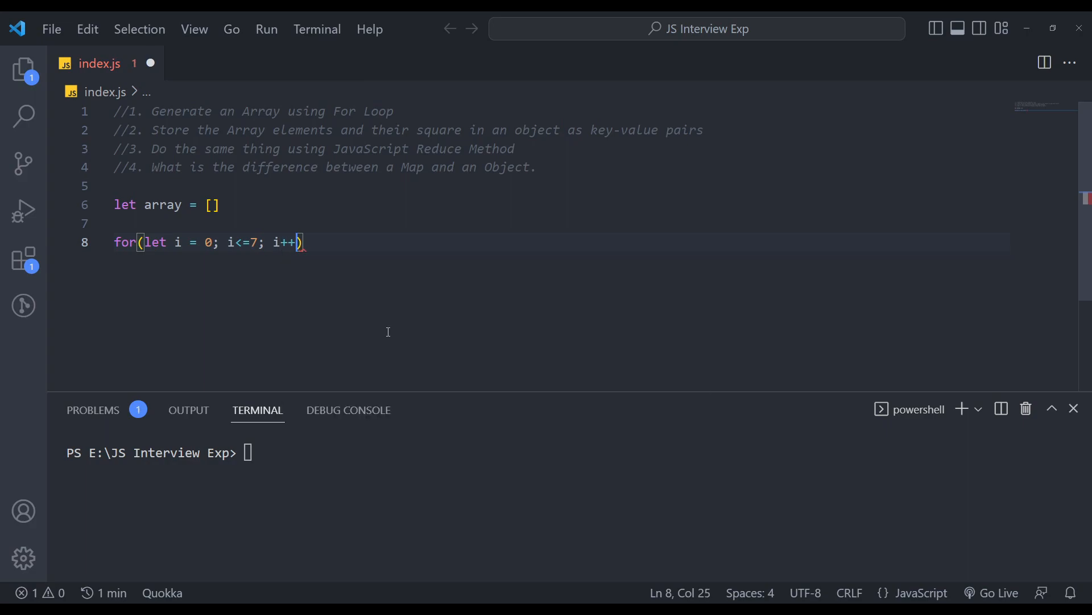
pyautogui.write('{')
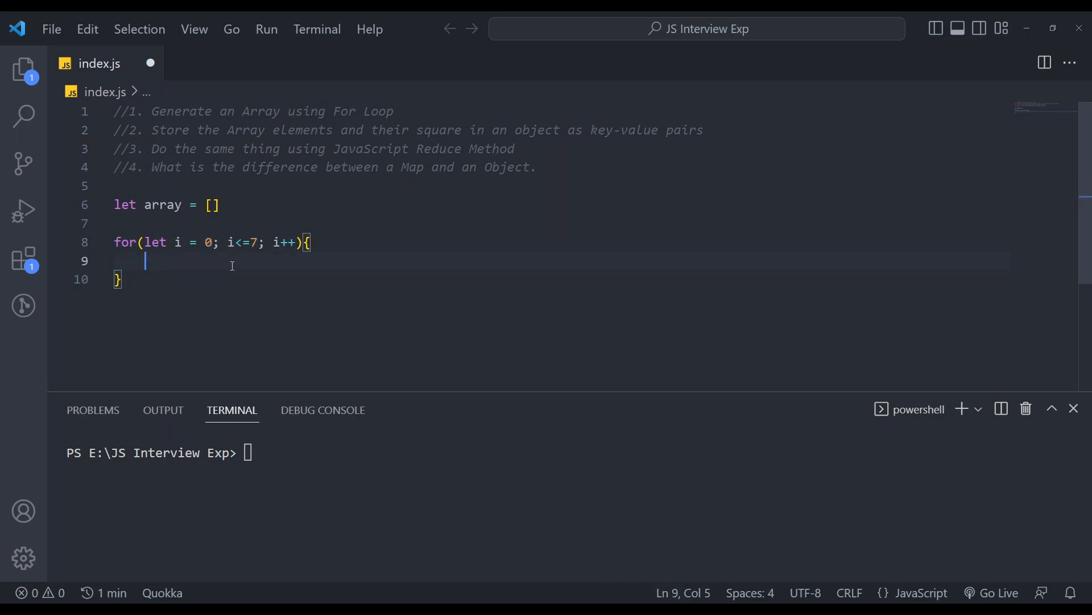
pyautogui.write('console.')
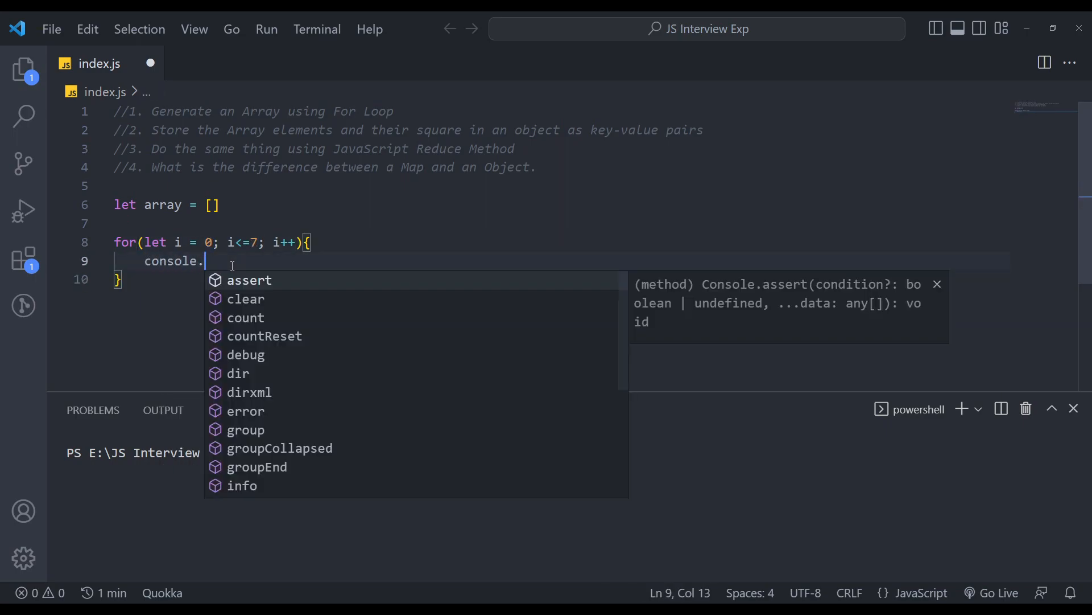
pyautogui.write('log(i);')
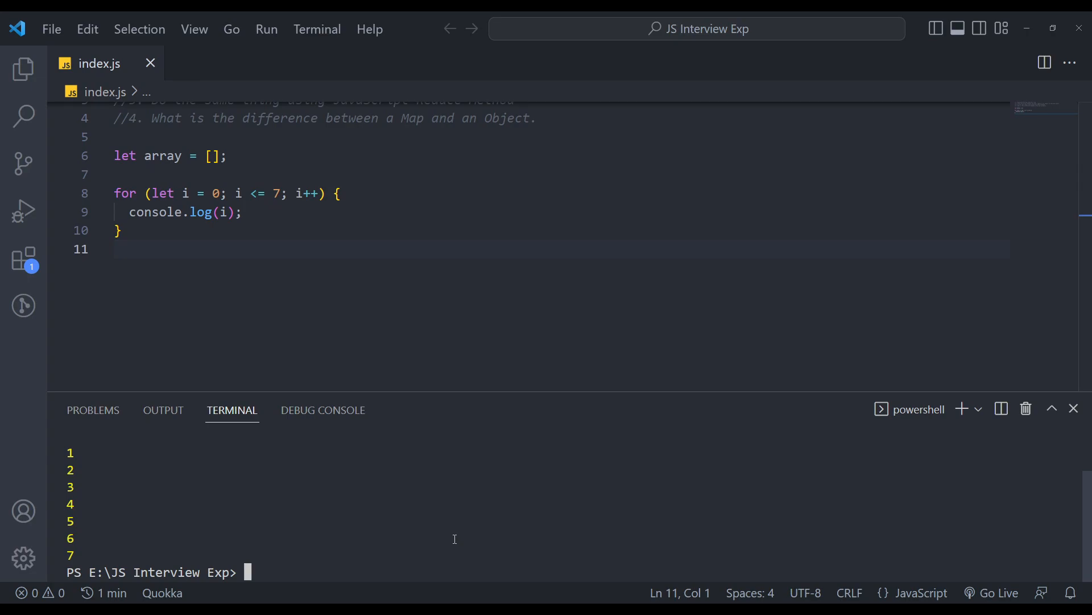
pyautogui.moveTo(80, 473)
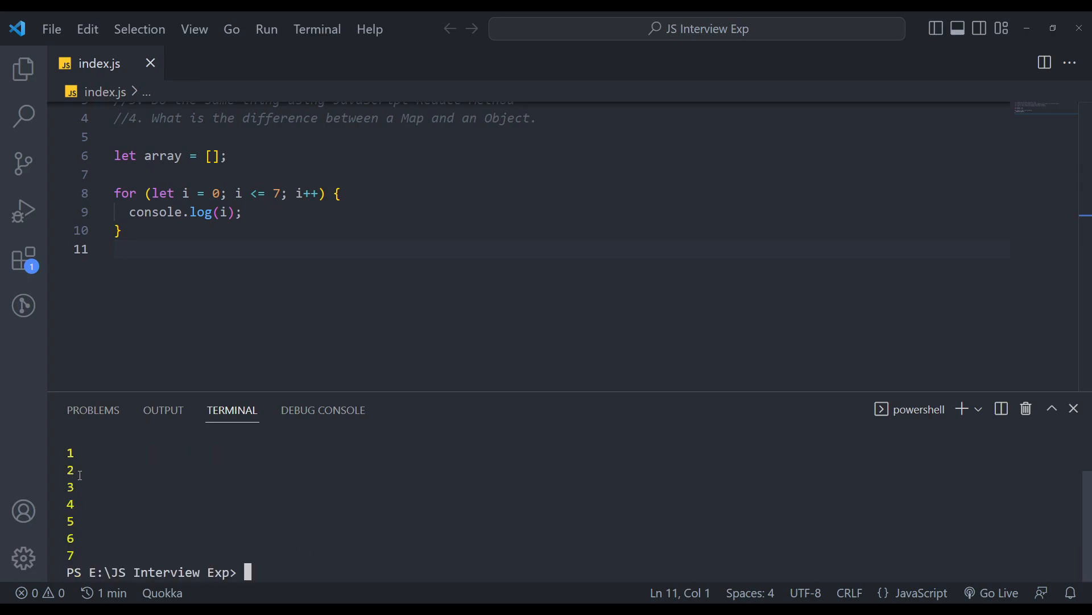
pyautogui.moveTo(194, 277)
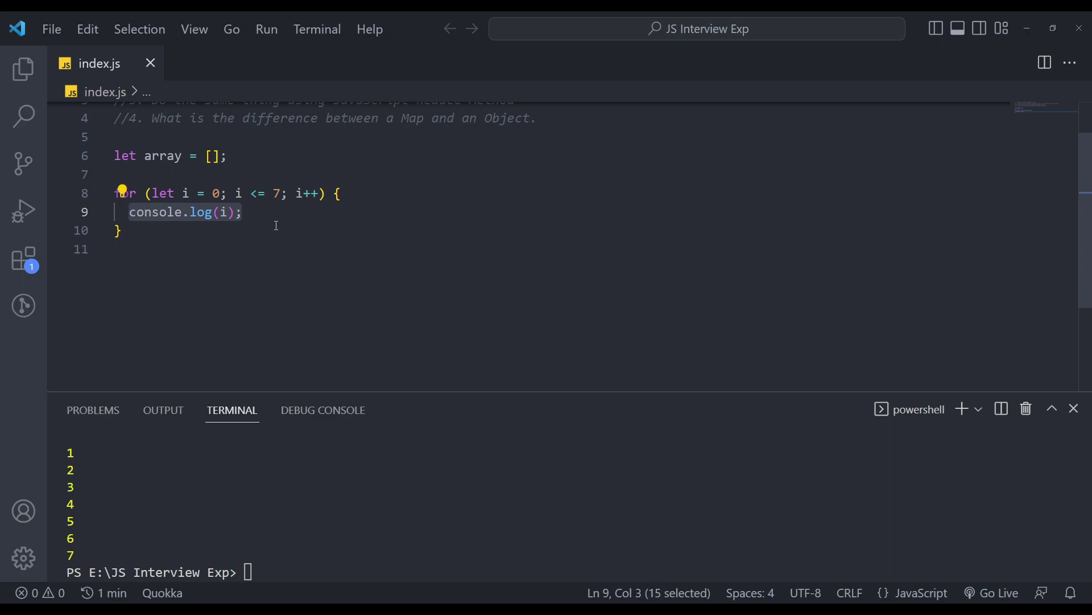
# Change the loop body to array[i] = i + 1.
pyautogui.write('ar')
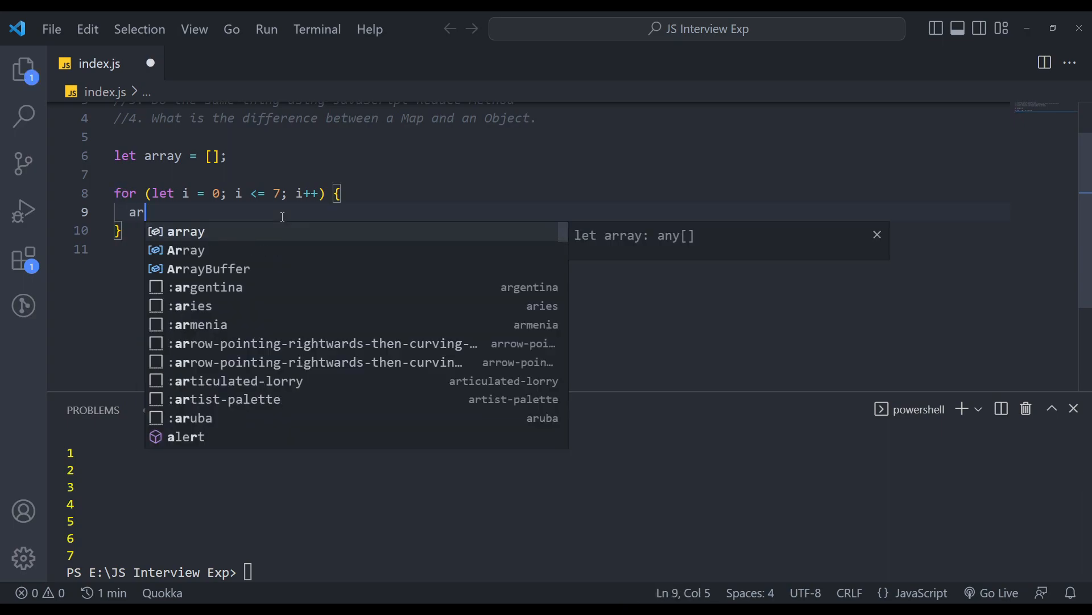
pyautogui.write('array[')
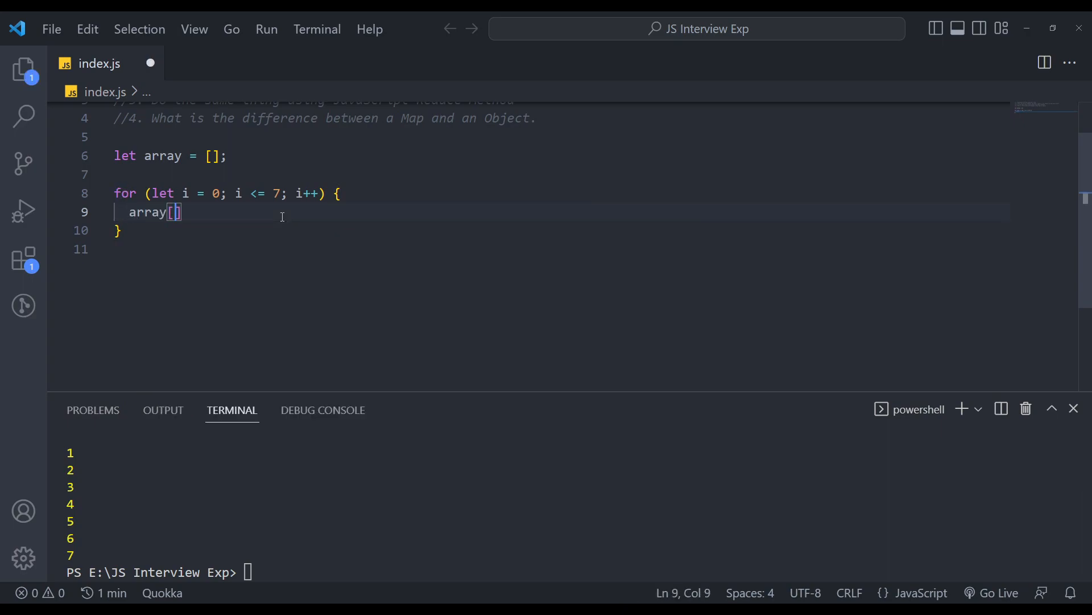
pyautogui.write('i')
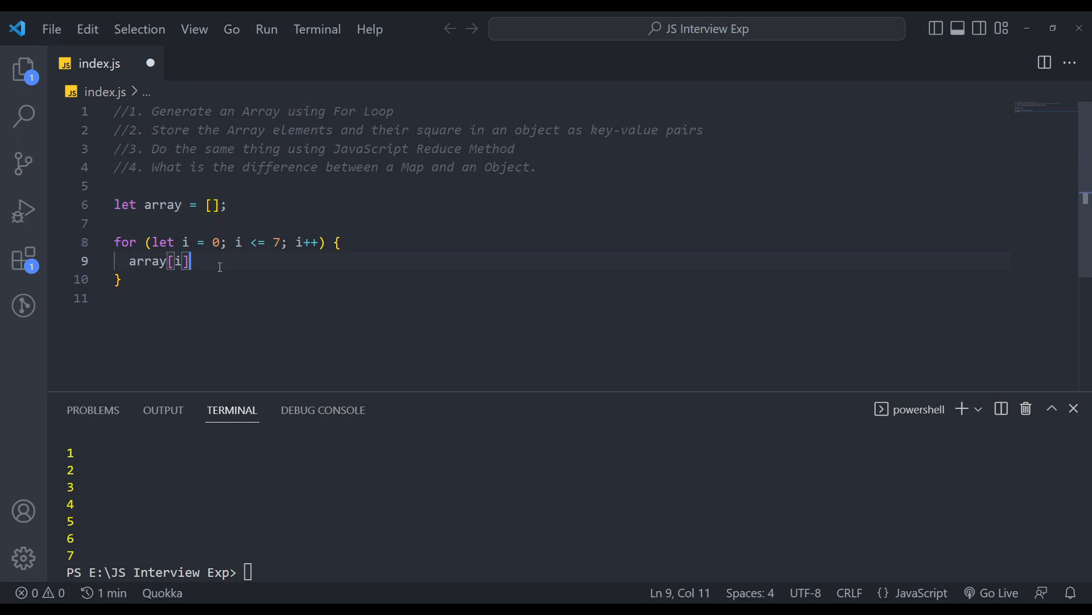
pyautogui.write('= i + 1;')
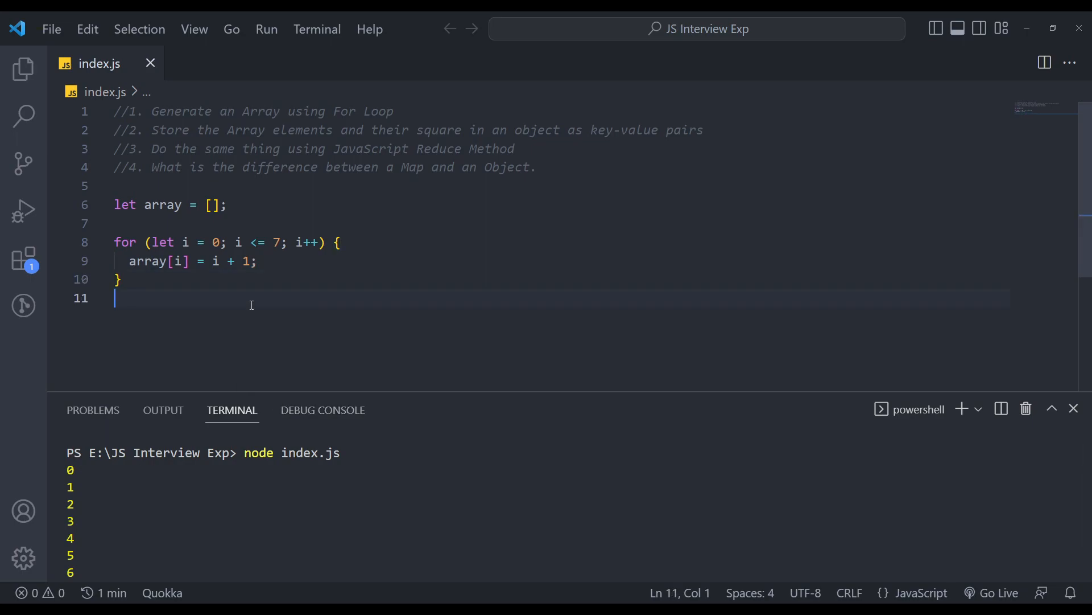
# Log the array after the loop and check the printed values 1 to 8.
pyautogui.write('console.l')
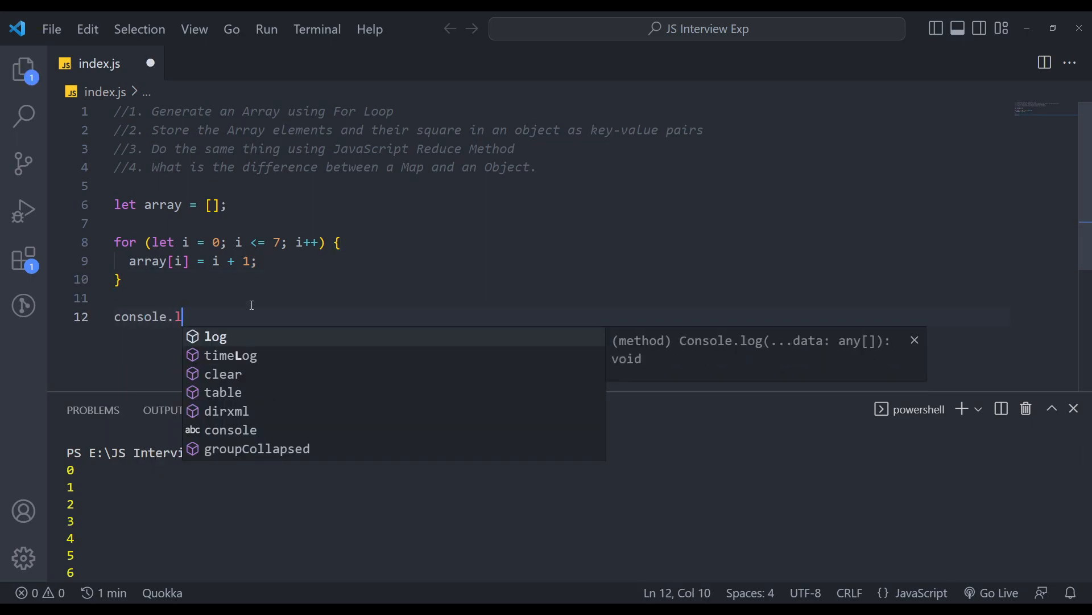
pyautogui.write('og(array);')
pyautogui.write('ce')
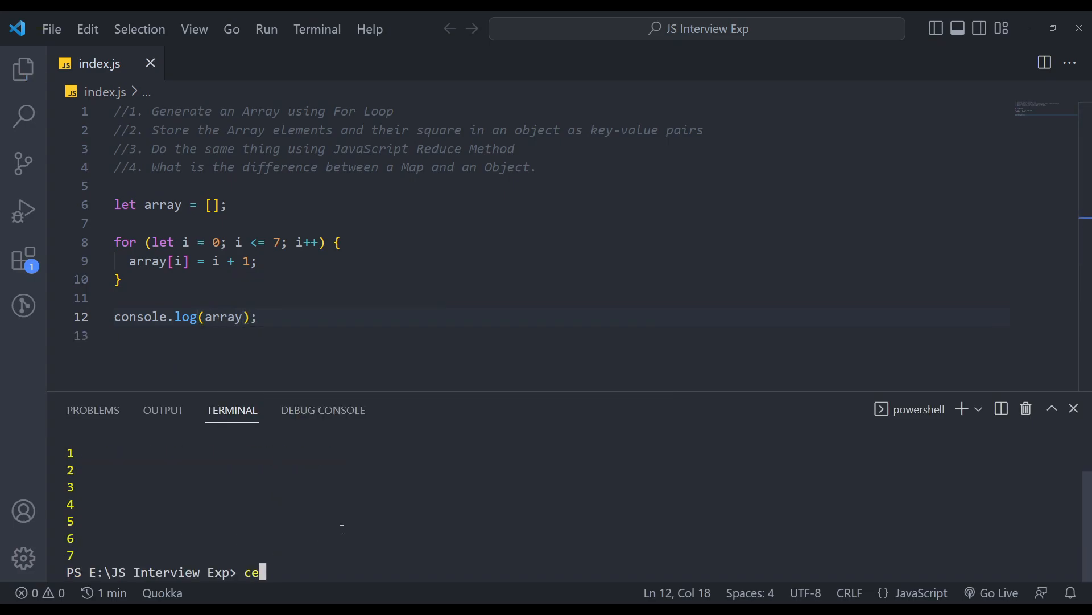
pyautogui.write('lea')
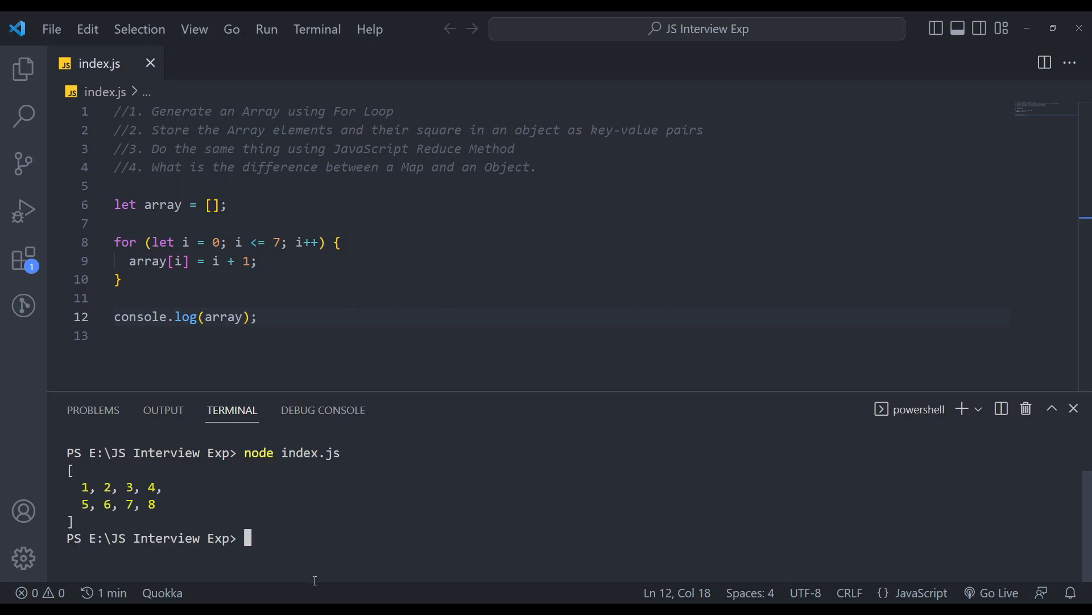
pyautogui.moveTo(80, 487); pyautogui.dragTo(164, 503)
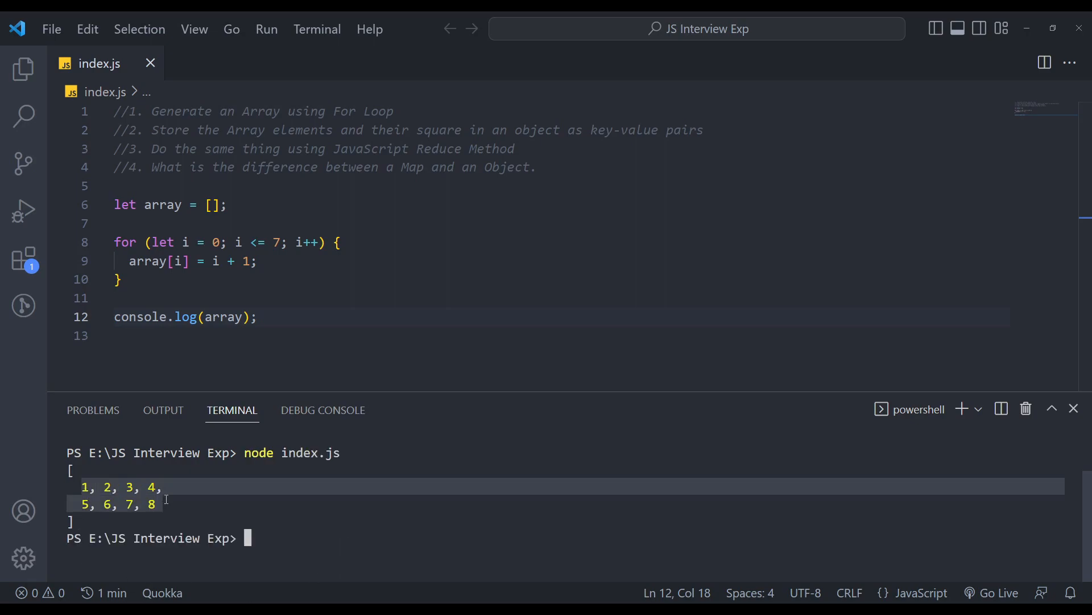
pyautogui.doubleClick(222, 317)
pyautogui.write('for (let i = 0; i <= 7; i++) {')
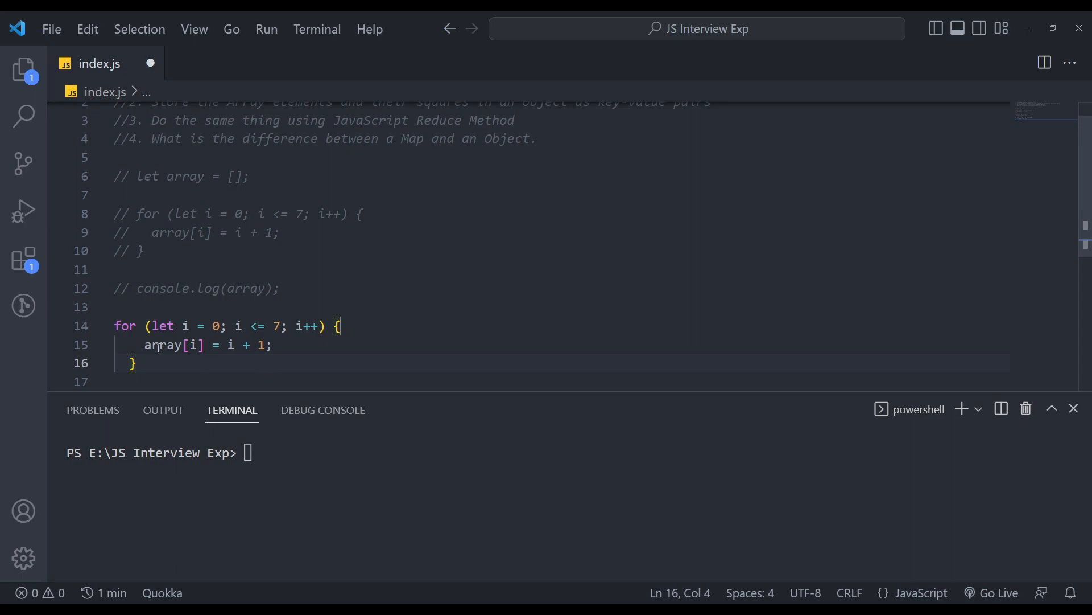
# Replace the copied loop's body with let obj = { [i]: i * i }.
pyautogui.moveTo(145, 344); pyautogui.dragTo(270, 344)
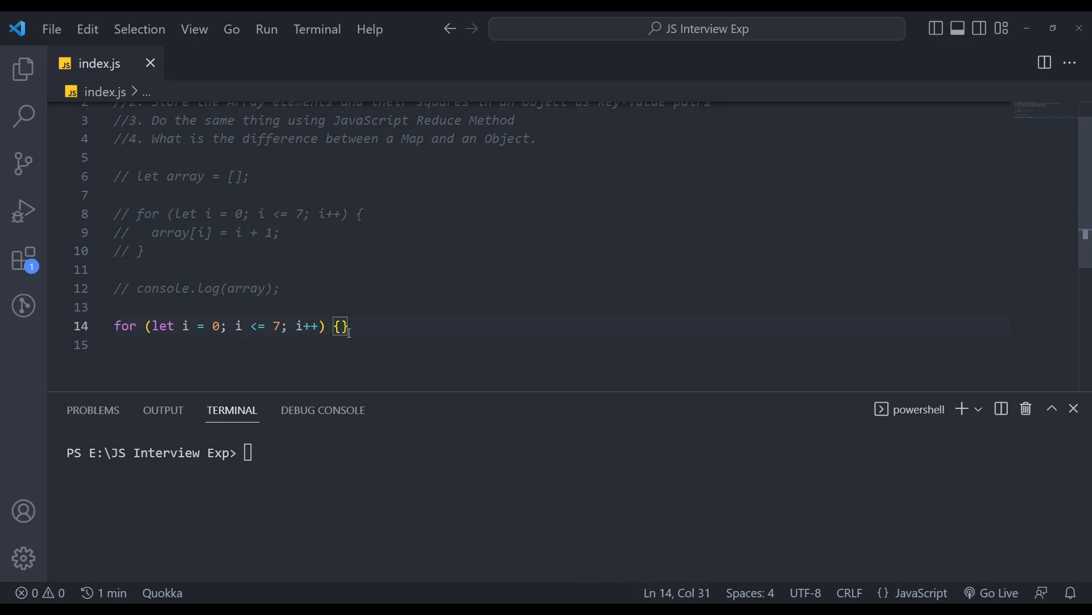
pyautogui.press('Enter')
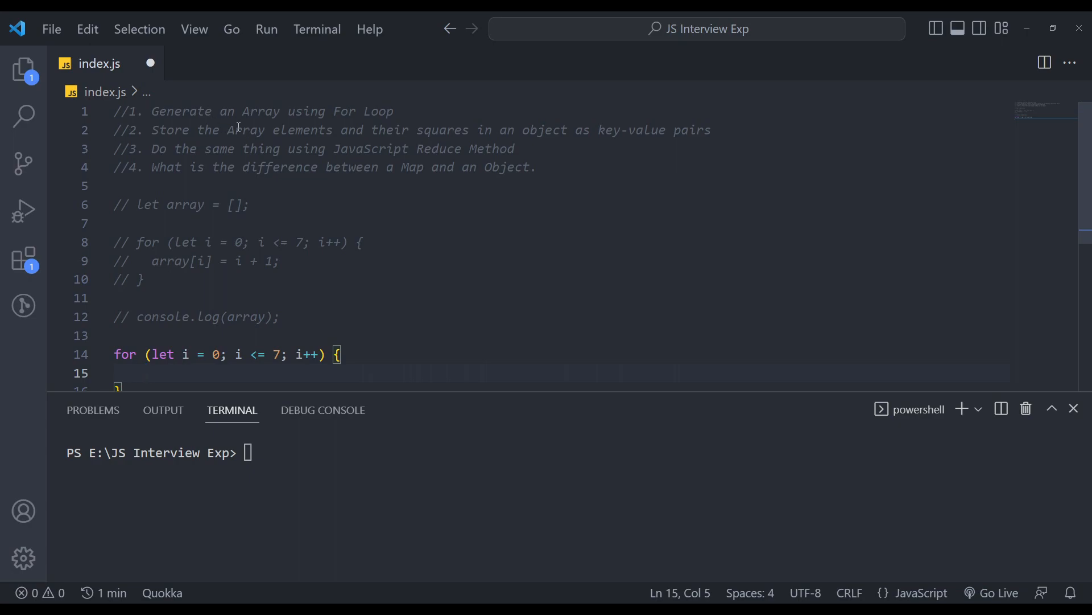
pyautogui.scroll(-3)
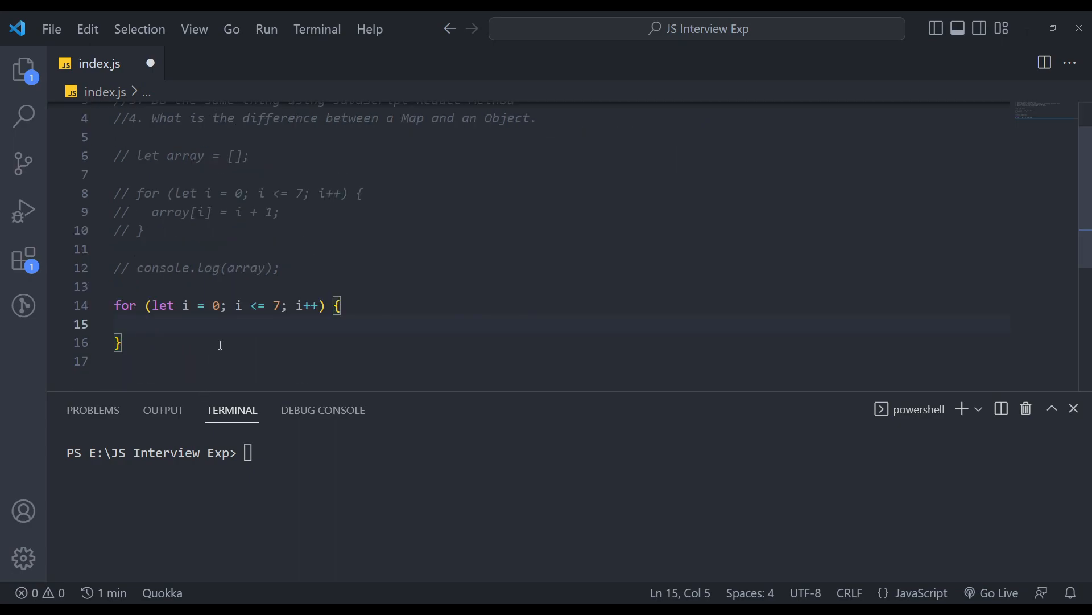
pyautogui.write('let ob')
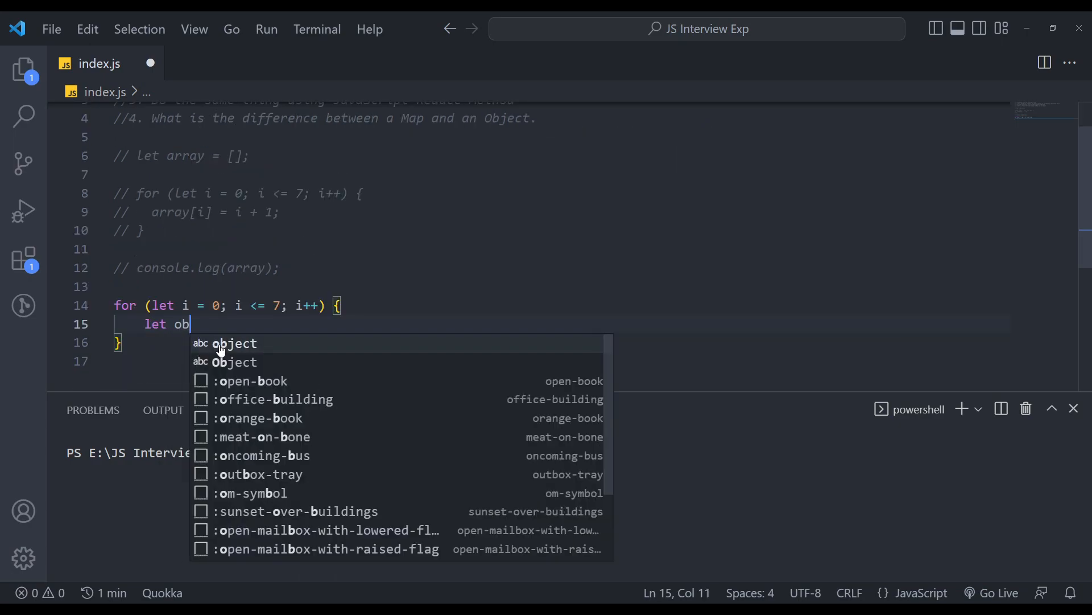
pyautogui.write('j = {}')
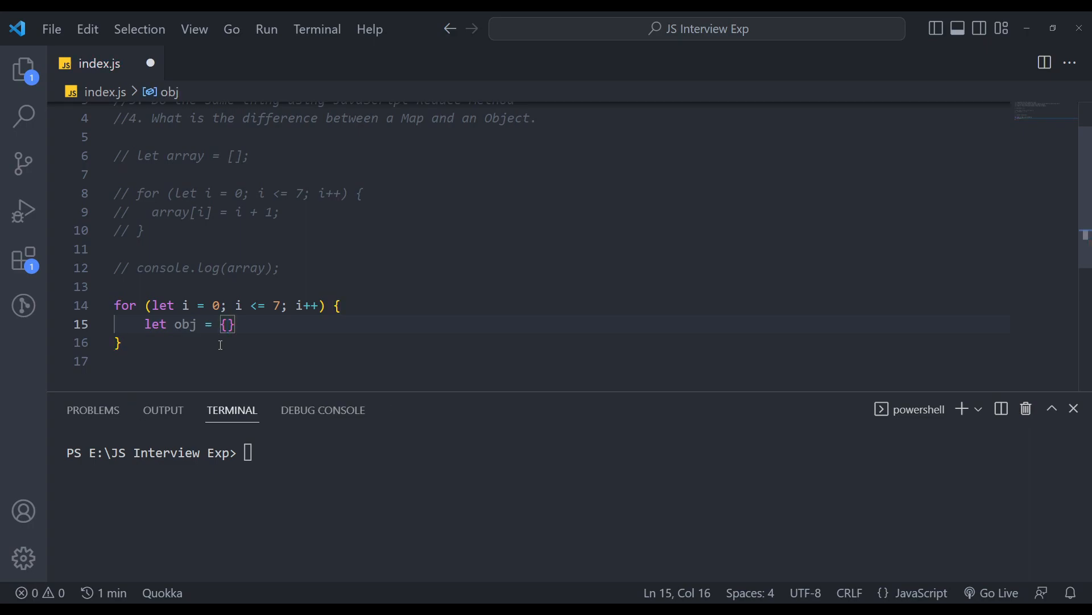
pyautogui.write('[]')
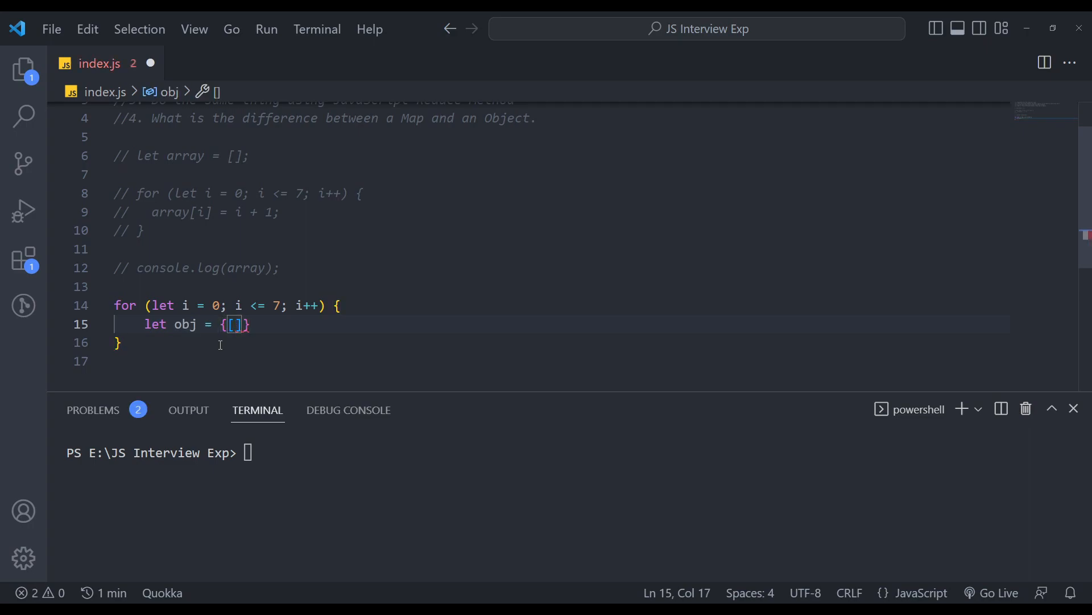
pyautogui.write('i] :')
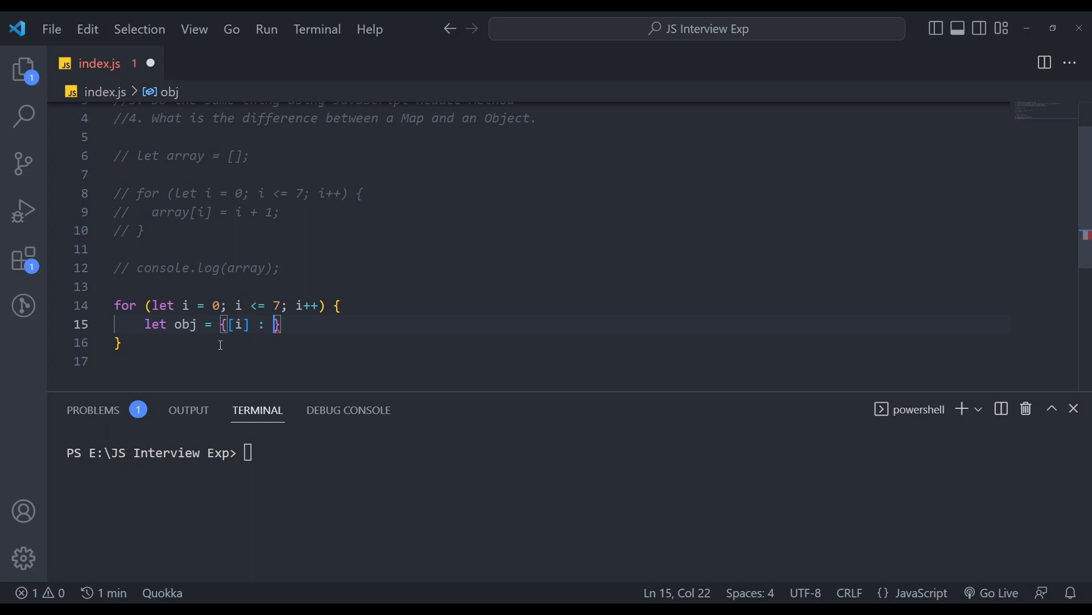
pyautogui.write('i * i')
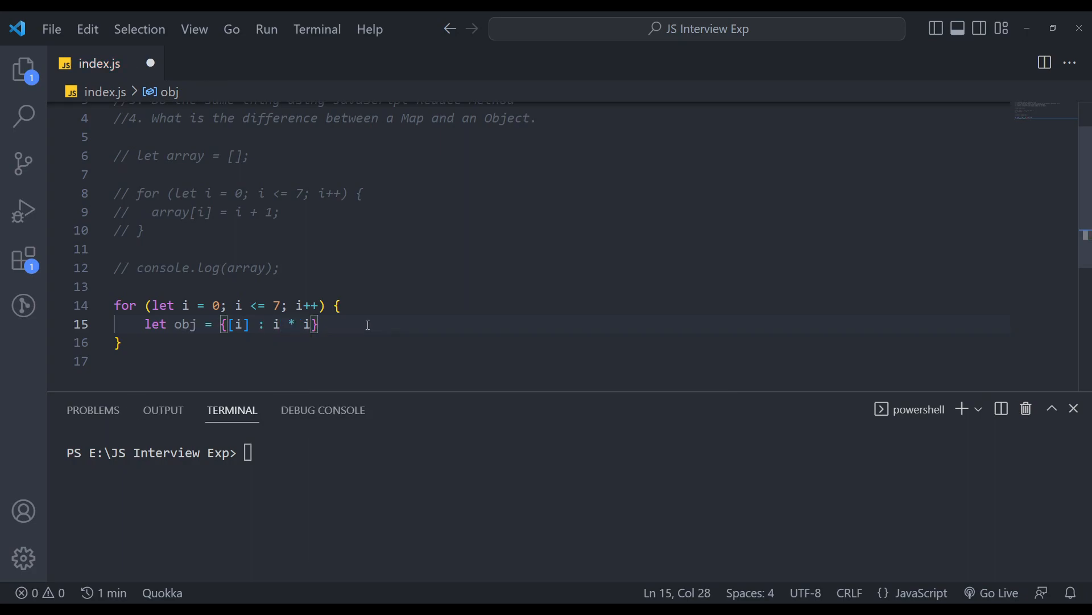
# Save with Format on Save and add console.log(obj) inside the loop.
pyautogui.press('Ctrl+s')
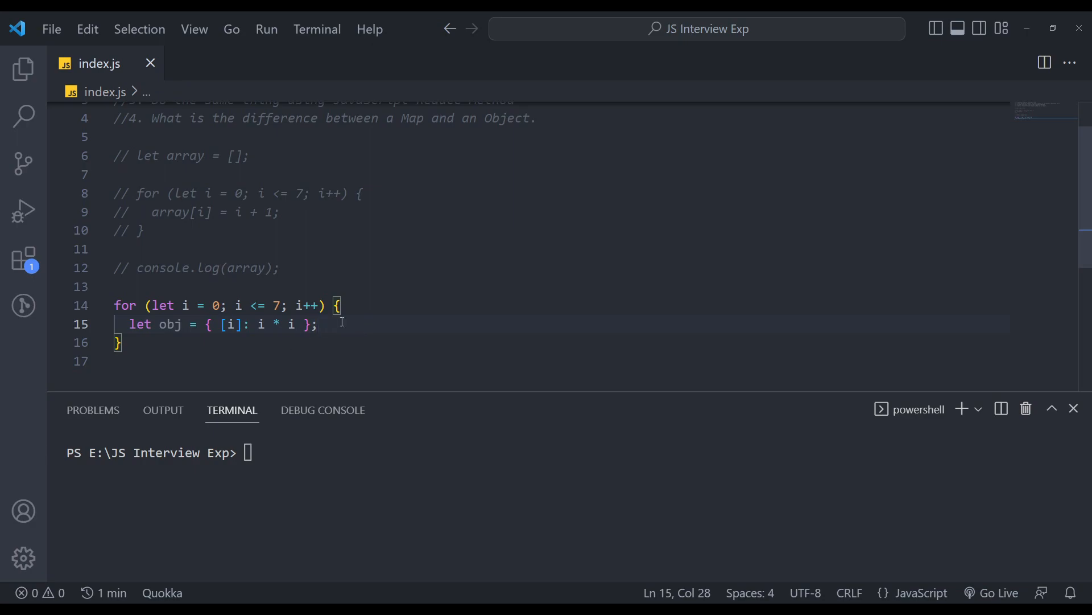
pyautogui.write('console.')
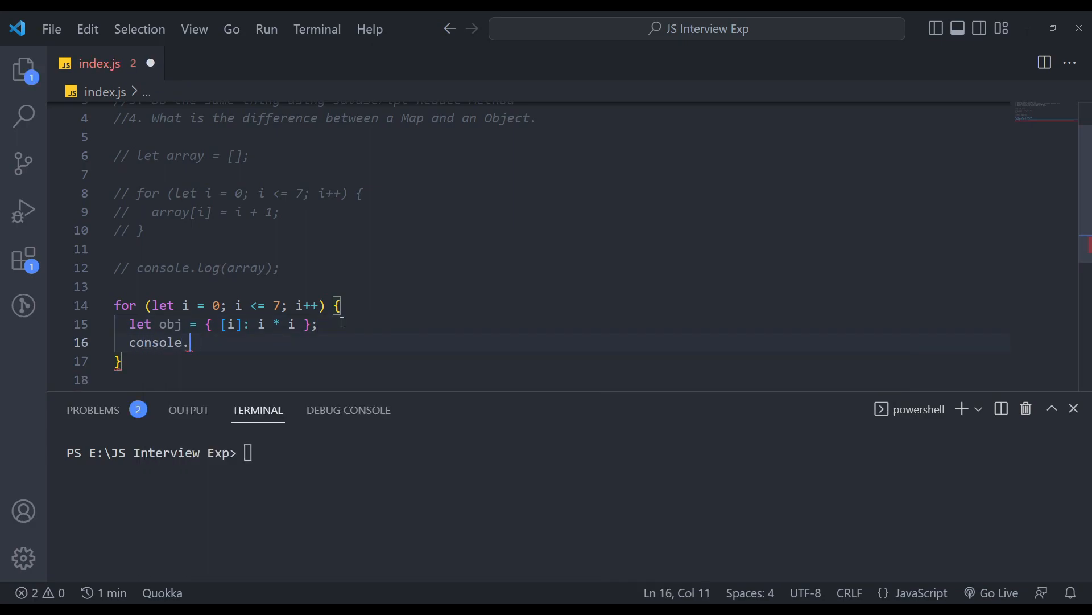
pyautogui.write('log')
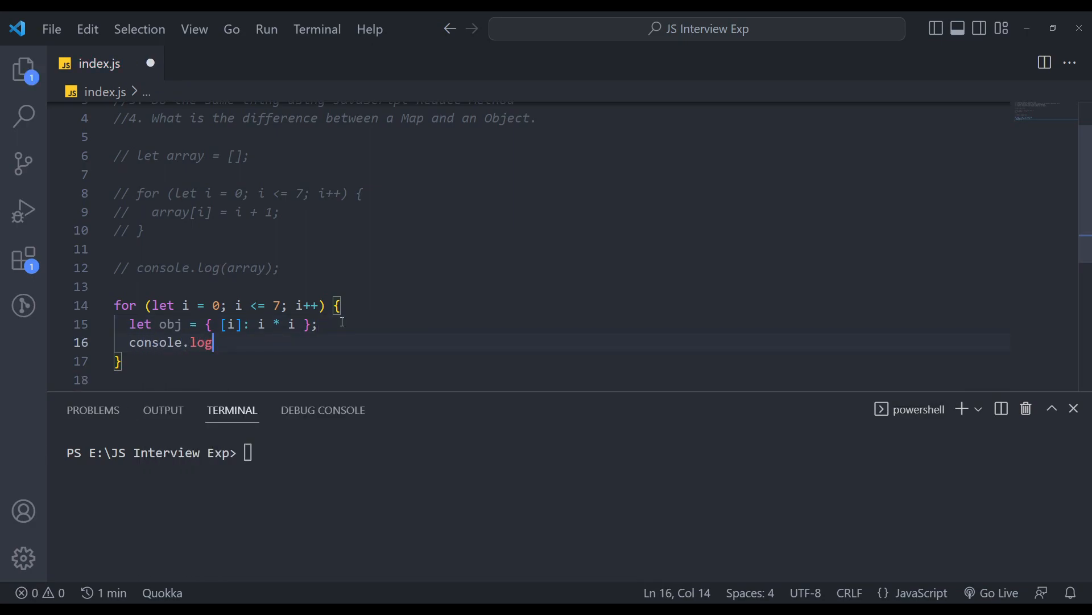
pyautogui.write('(obj);')
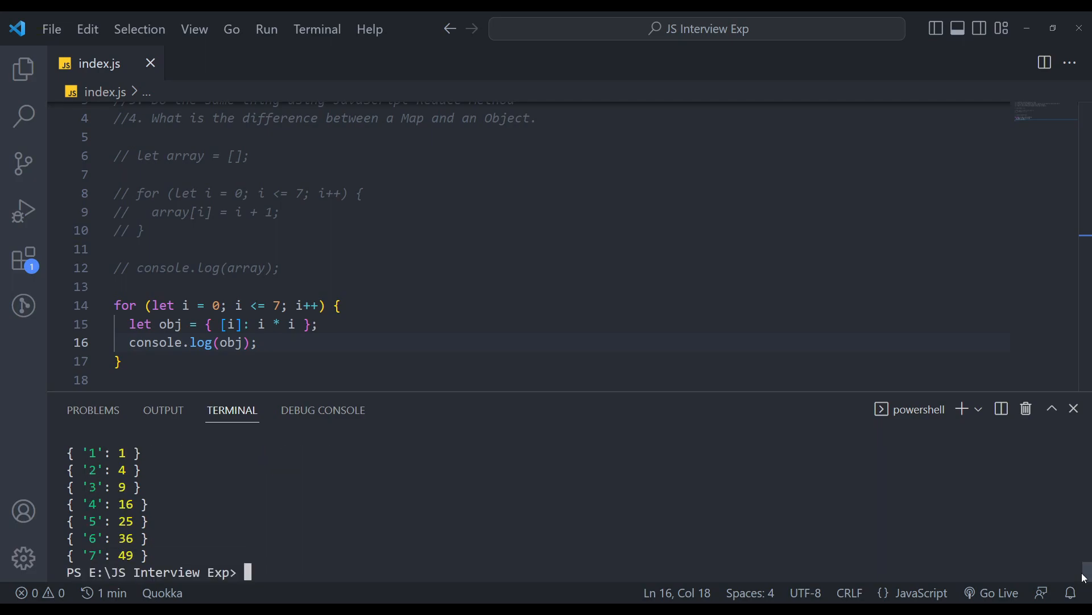
# Change obj's key to [i + 1] and value to (i + 1) * (i + 1), rerunning to print '8': 64.
pyautogui.doubleClick(232, 324)
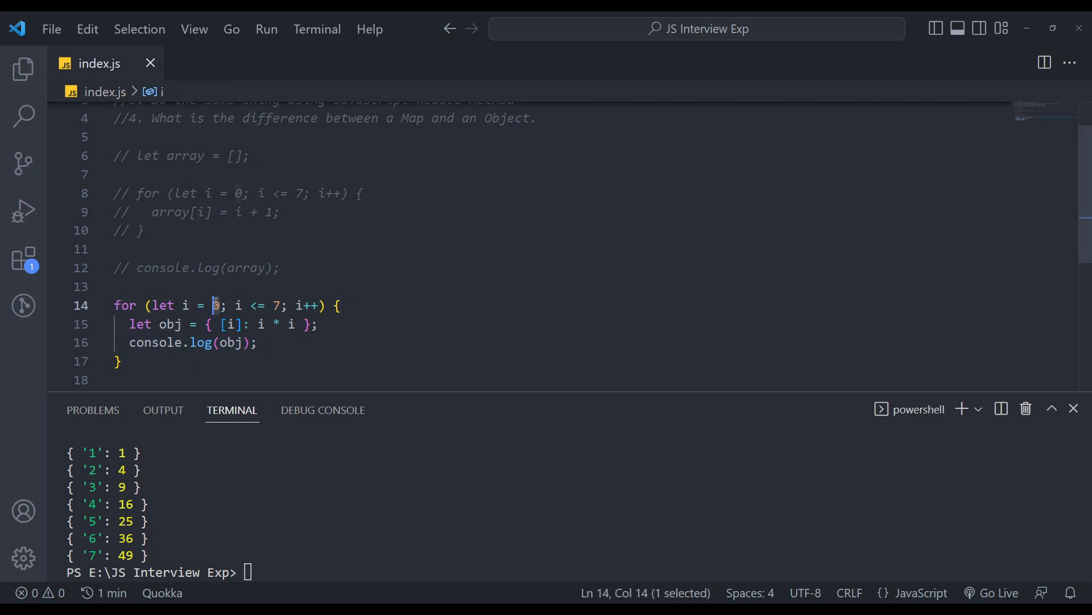
pyautogui.write('1')
pyautogui.click(576, 572)
pyautogui.write('node index.js')
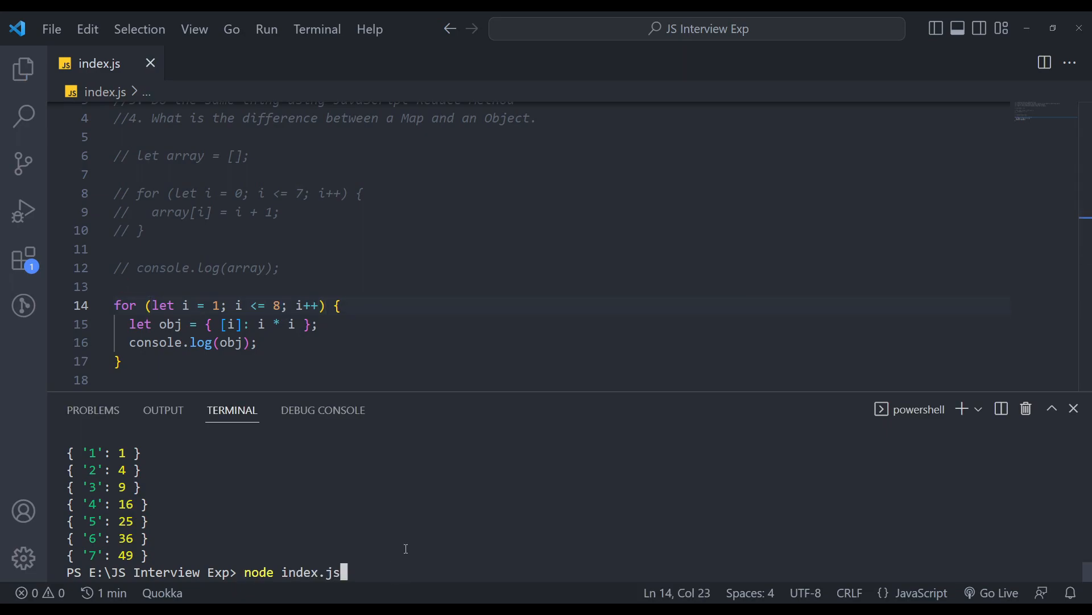
pyautogui.press('Enter')
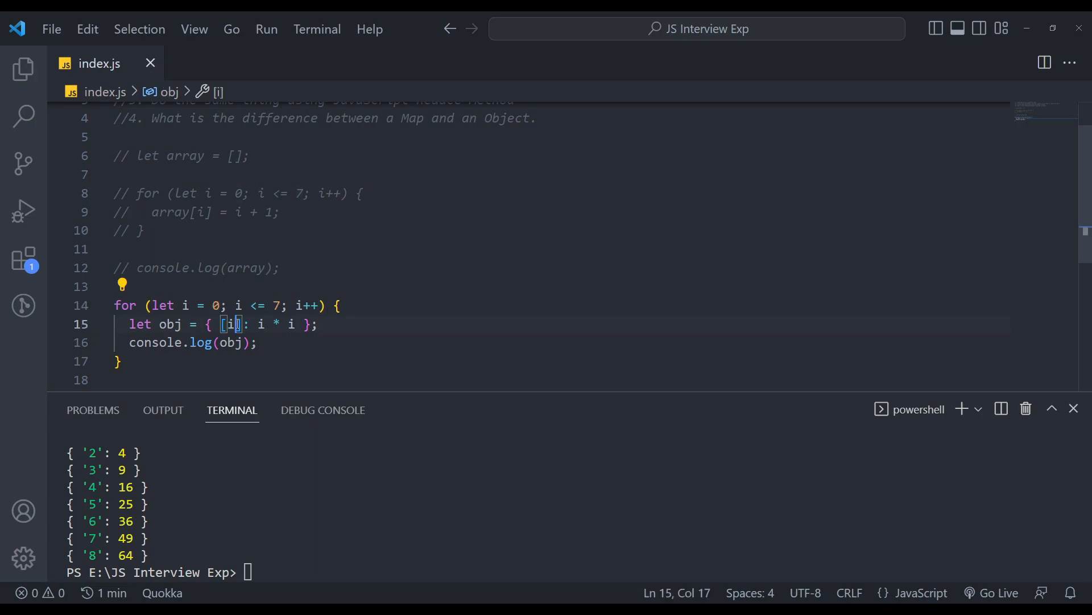
pyautogui.write('+ 1')
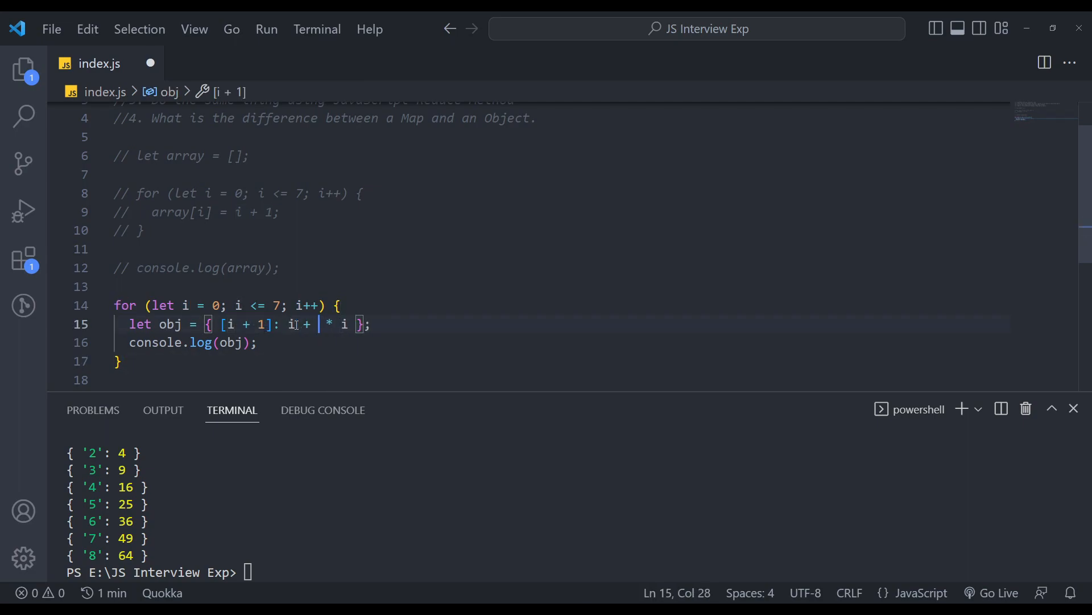
pyautogui.write('+ 1')
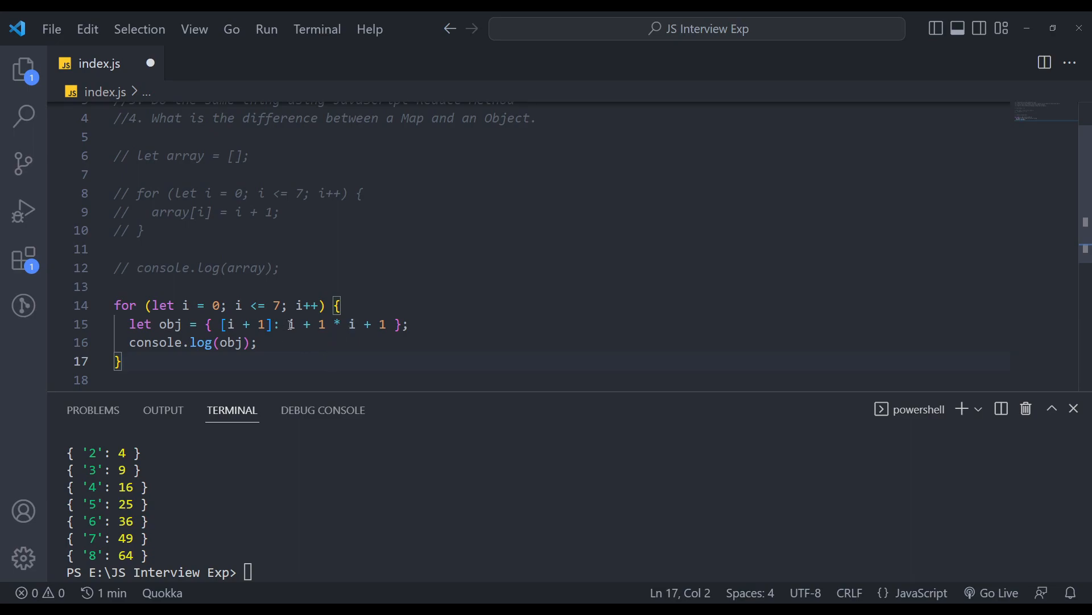
pyautogui.click(351, 324)
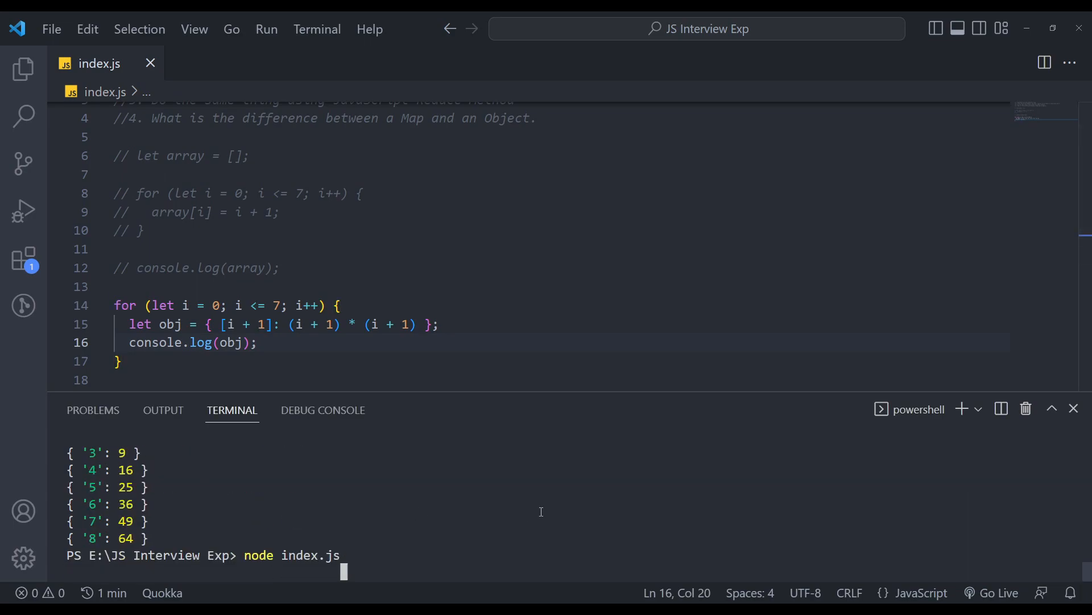
pyautogui.press('Enter')
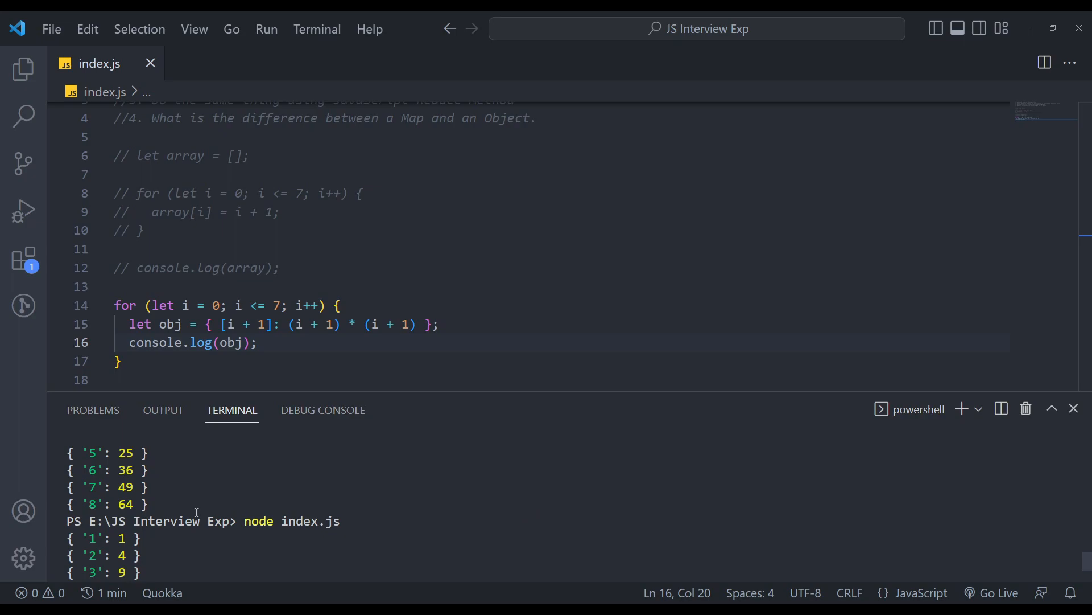
pyautogui.click(369, 291)
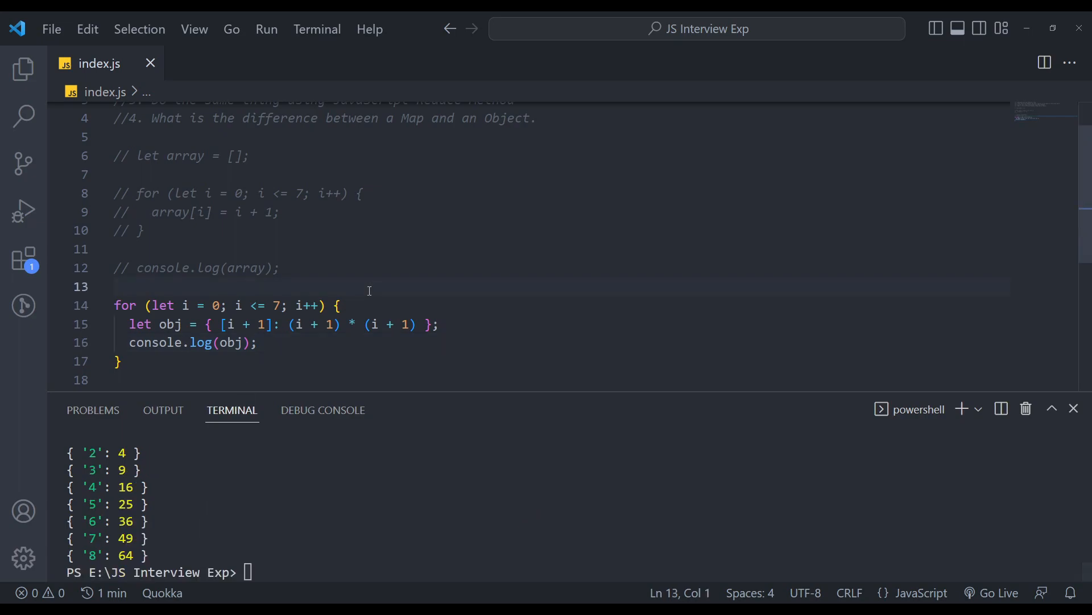
# Declare let object = {} above the loop.
pyautogui.write('let')
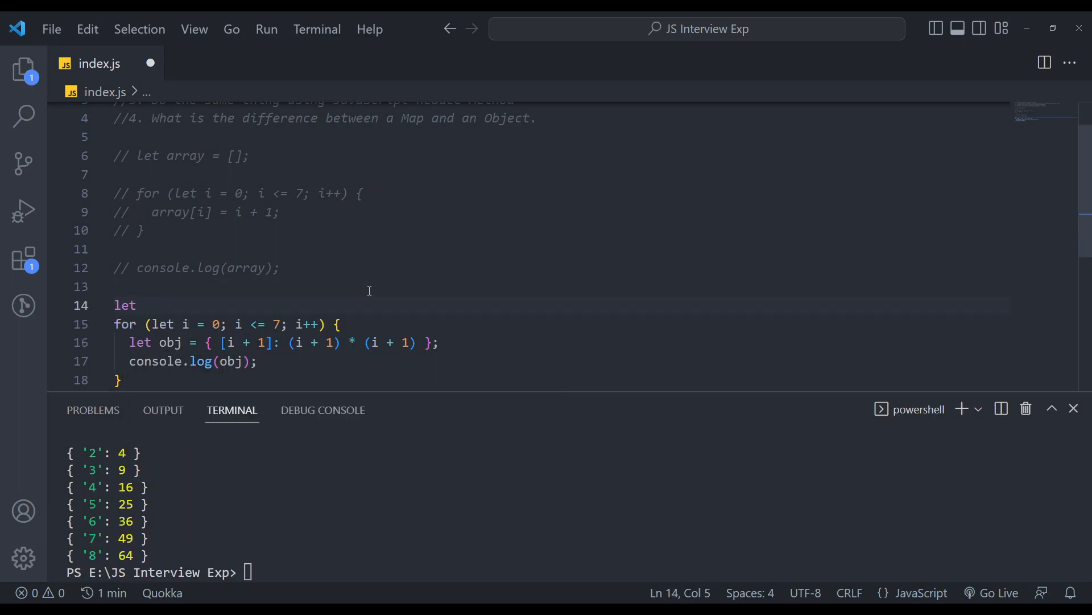
pyautogui.write('o')
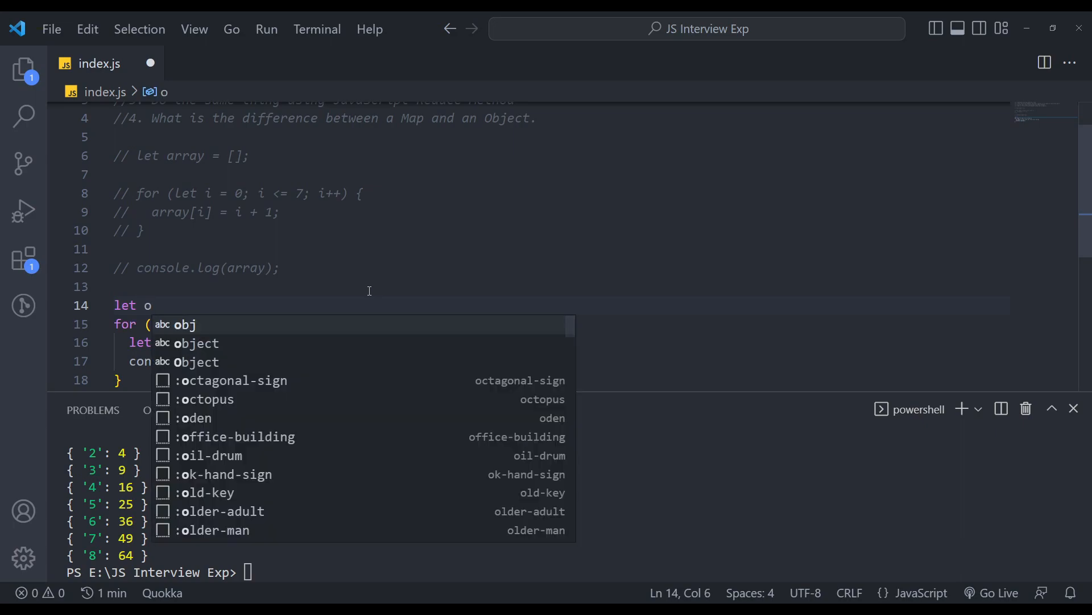
pyautogui.write('jb')
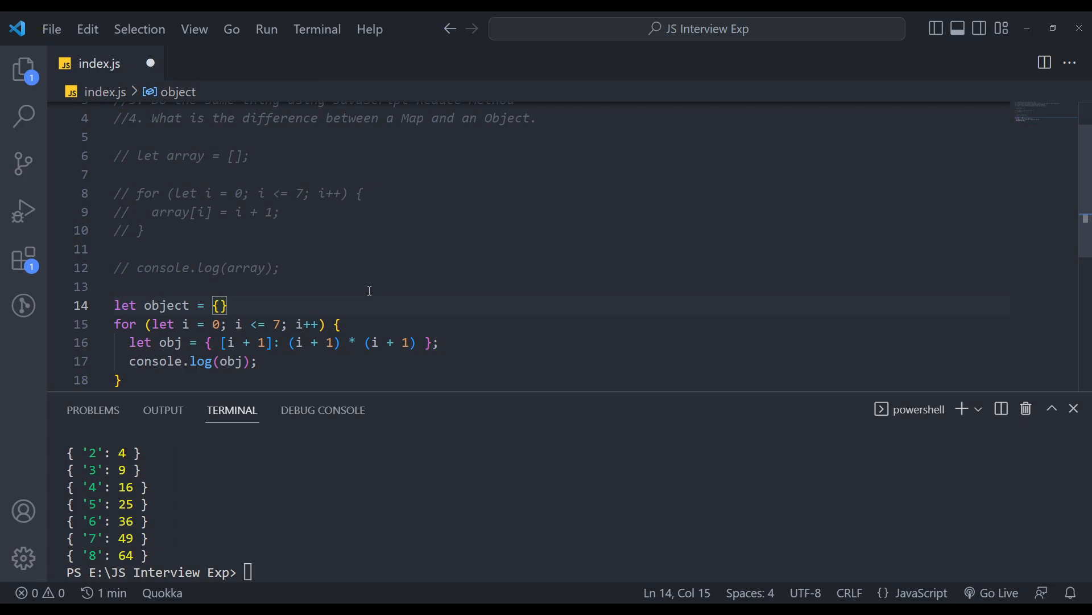
# Replace the loop's log with object = { ...obj } and add console.log(object) after the loop.
pyautogui.doubleClick(167, 305)
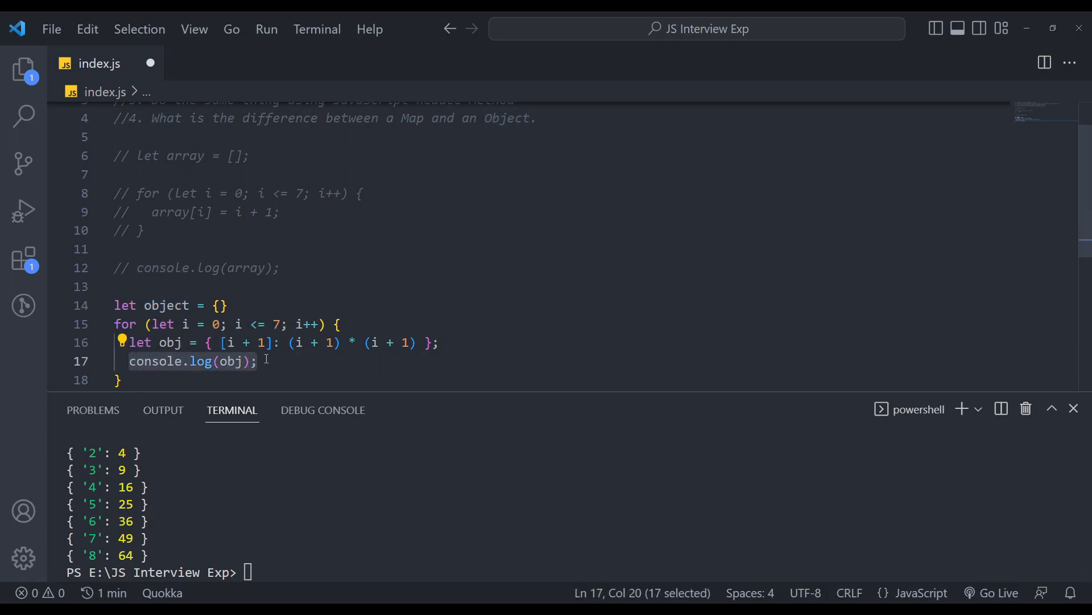
pyautogui.write('object = { ...obj };')
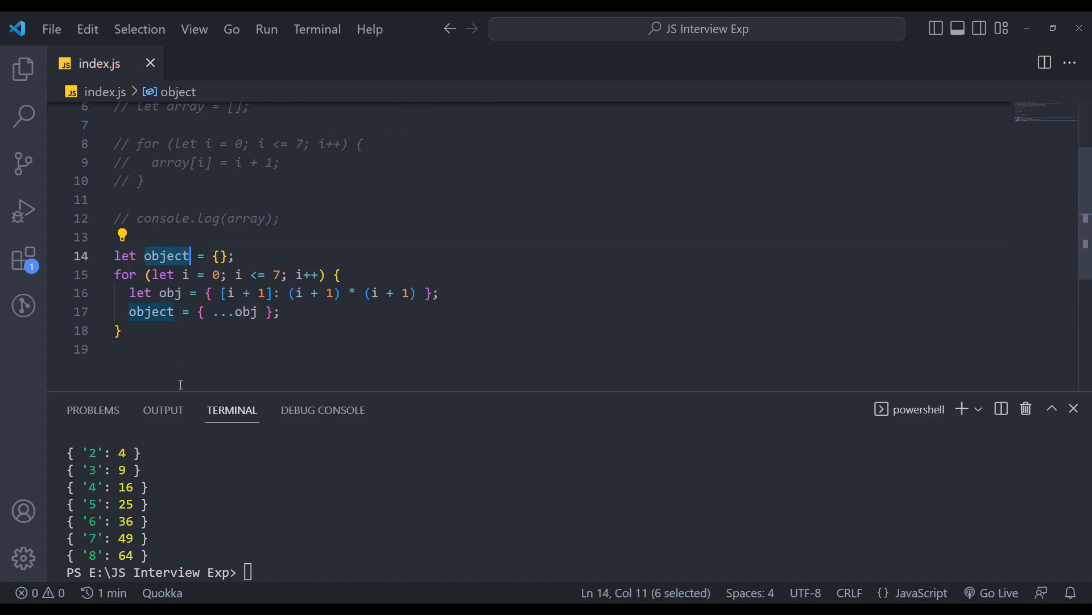
pyautogui.write('console')
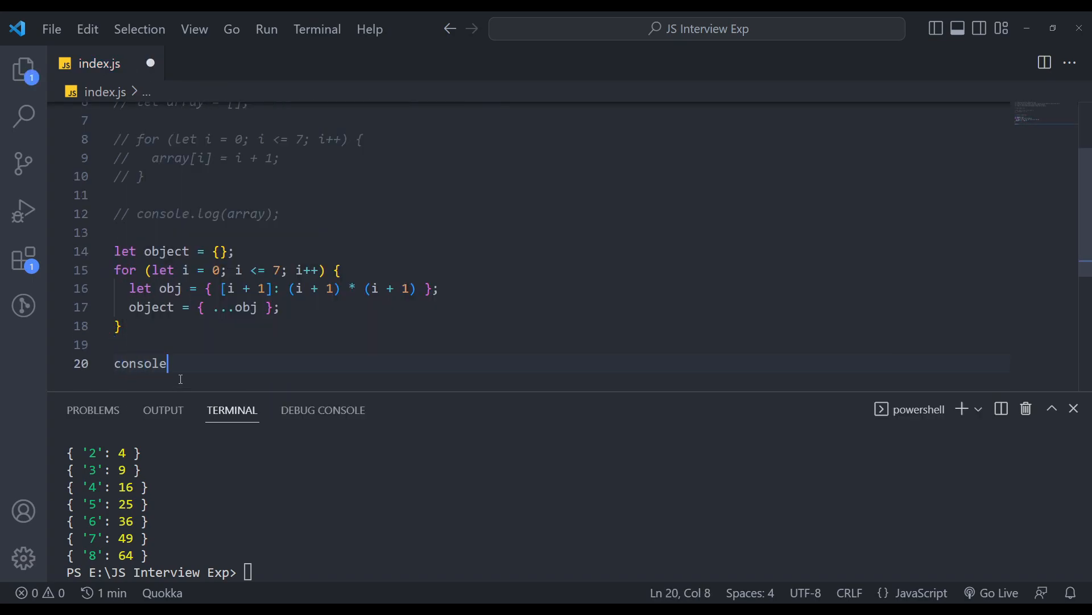
pyautogui.write('.log(object);')
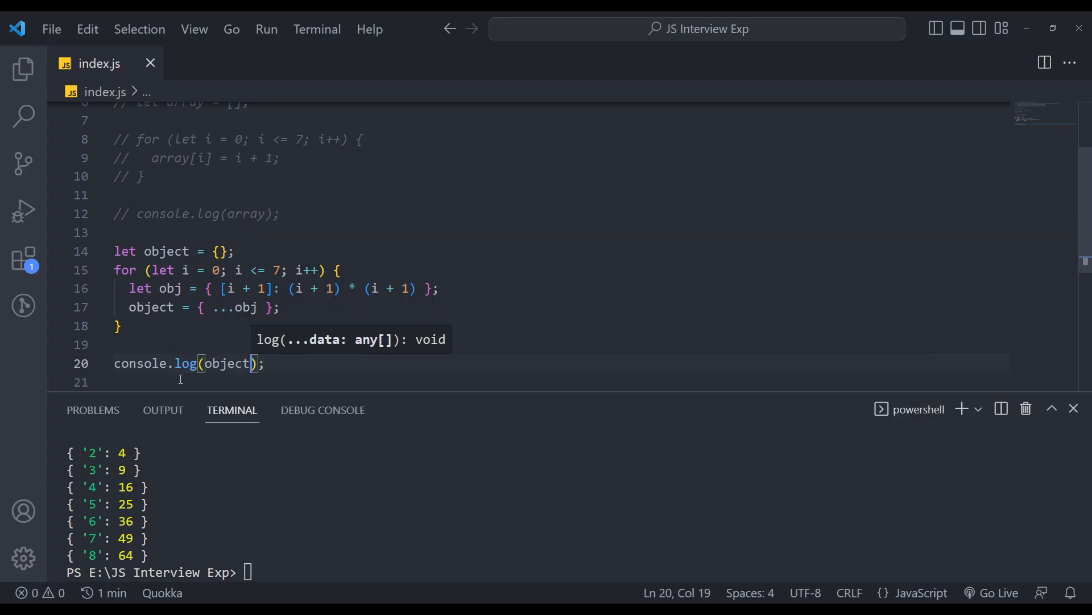
pyautogui.write('node index.js')
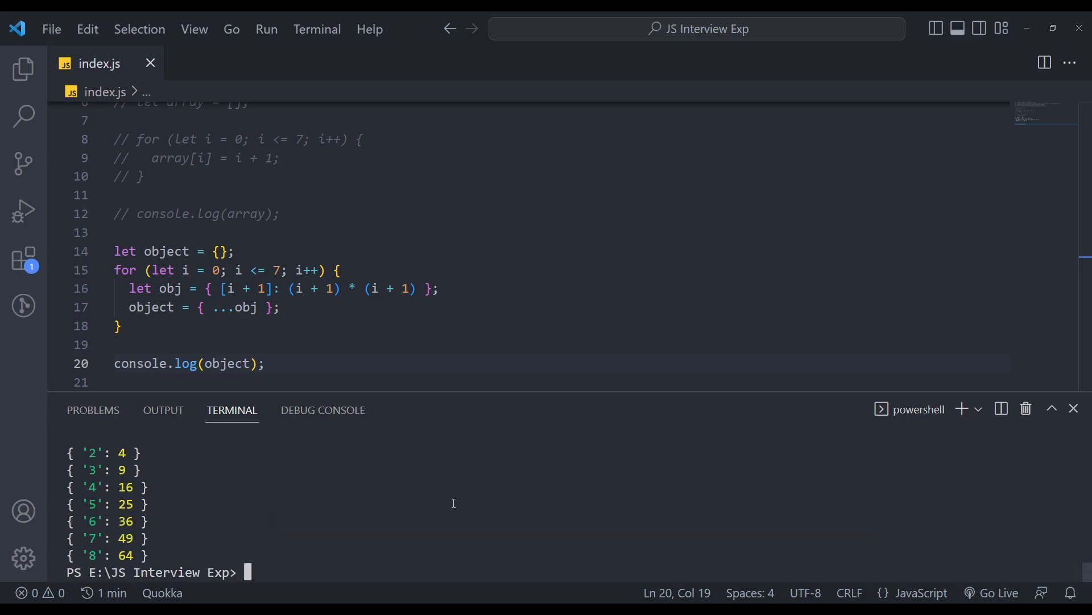
# Run node index.js and scroll the output, which shows only { '8': 64 }.
pyautogui.write('node index.js')
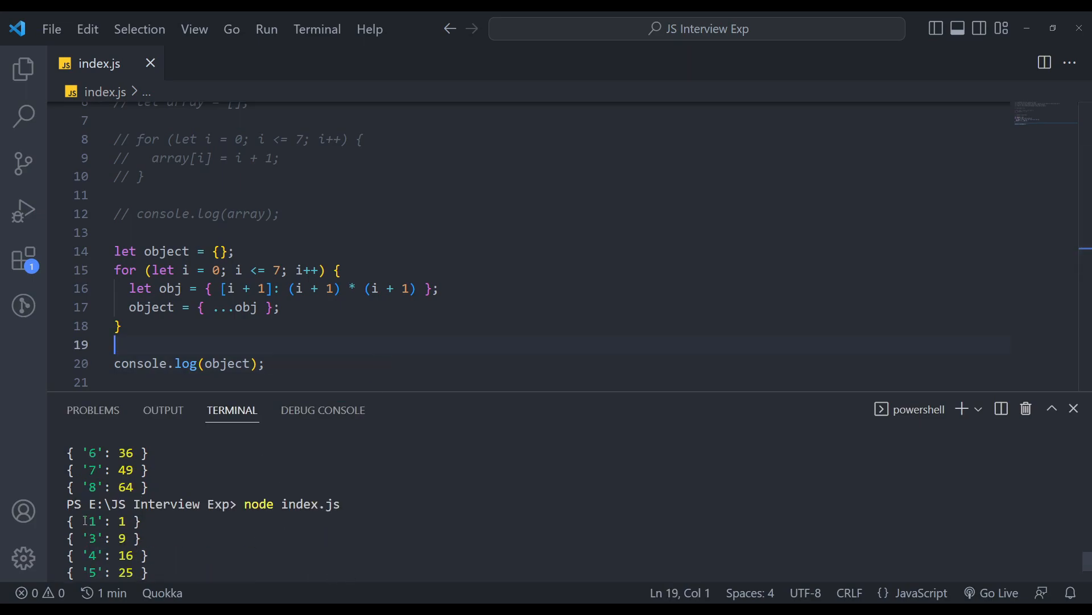
pyautogui.scroll(-3)
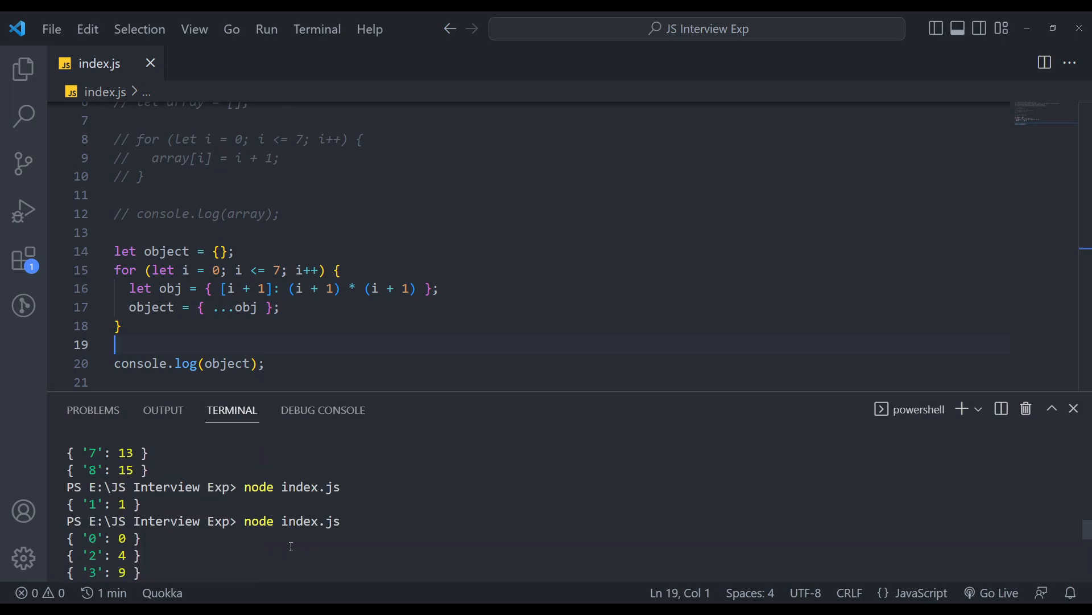
pyautogui.press('Enter')
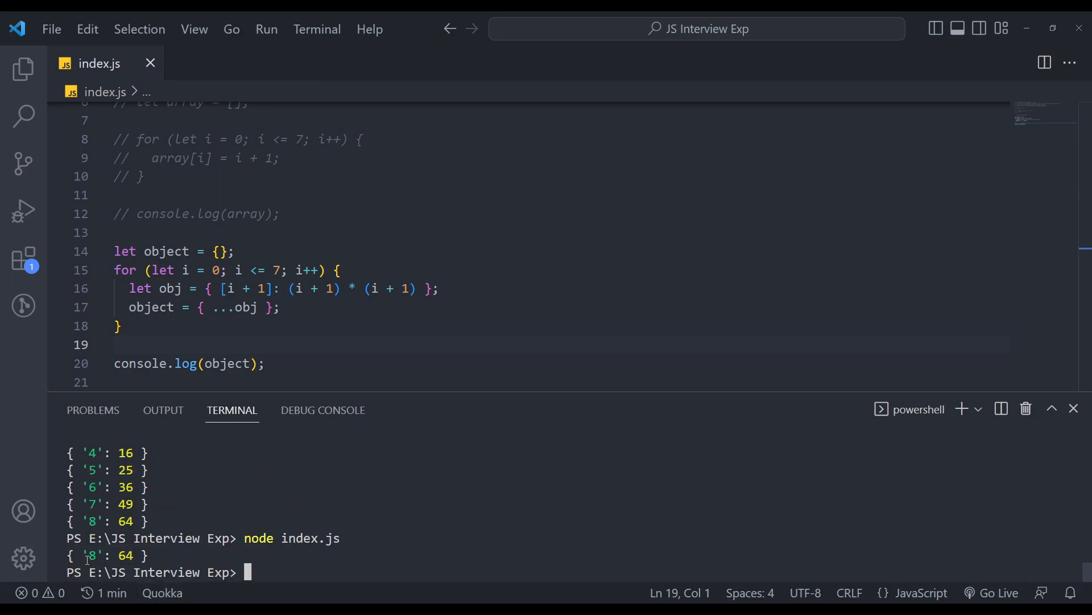
pyautogui.moveTo(472, 542)
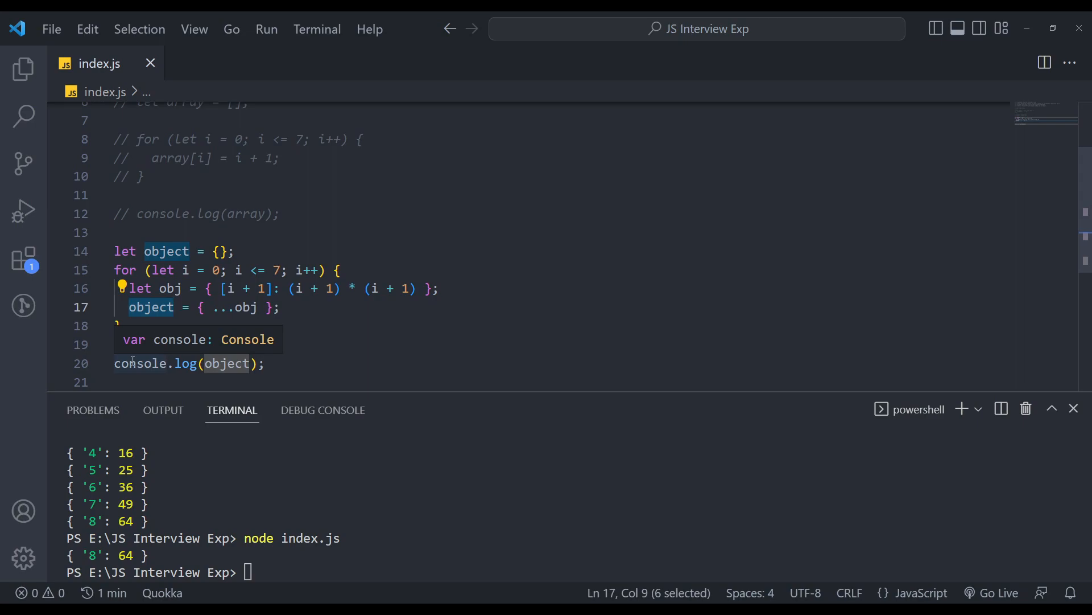
pyautogui.moveTo(227, 333)
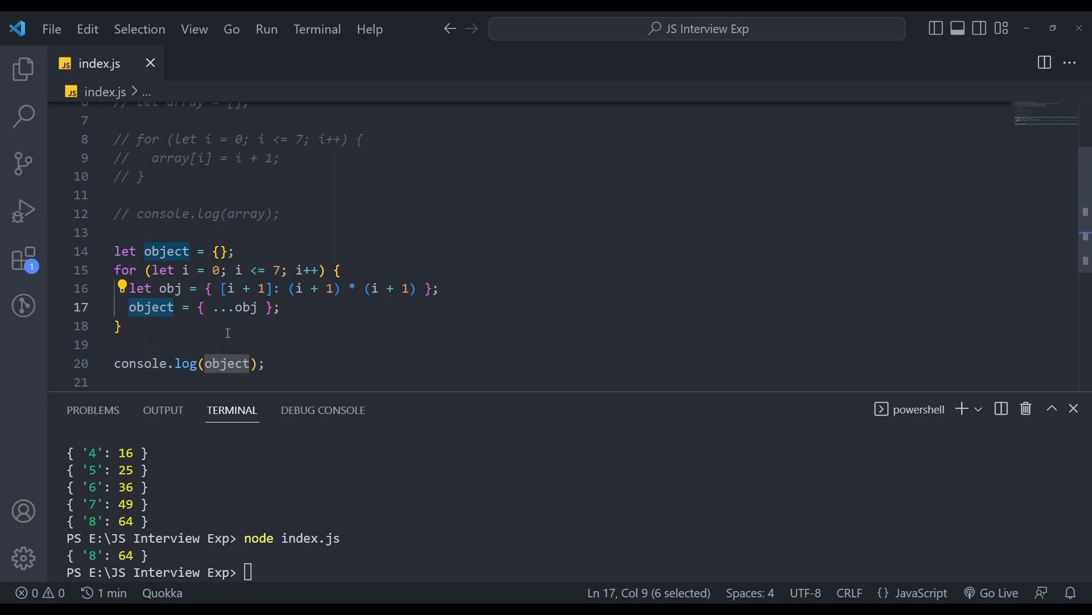
# Reduce index.js to the task comments, let array = [], and a loop setting array[i] = i + 1.
pyautogui.click(203, 307)
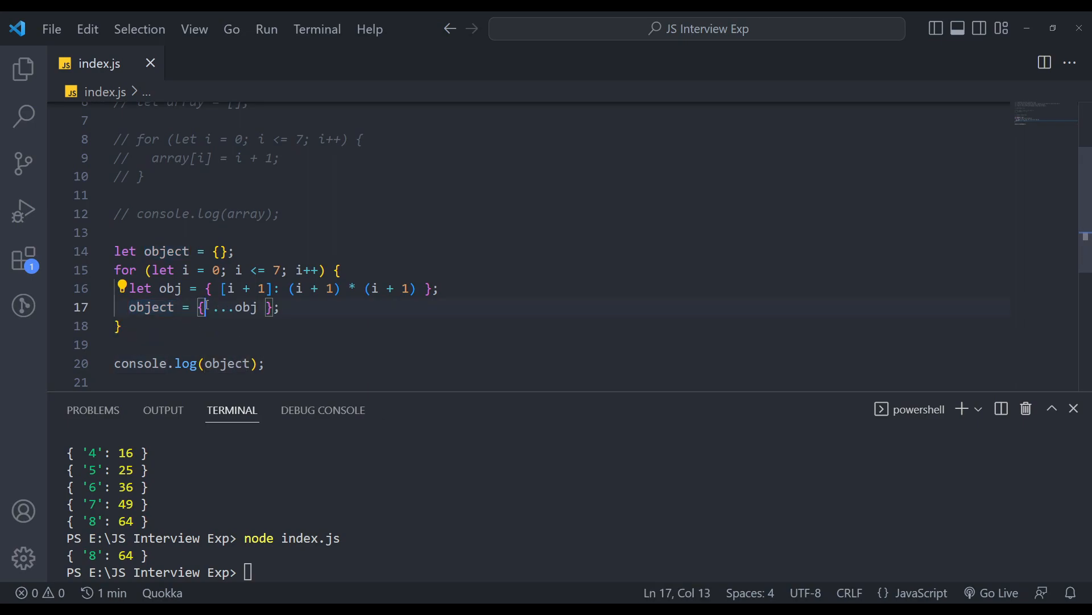
pyautogui.write('...')
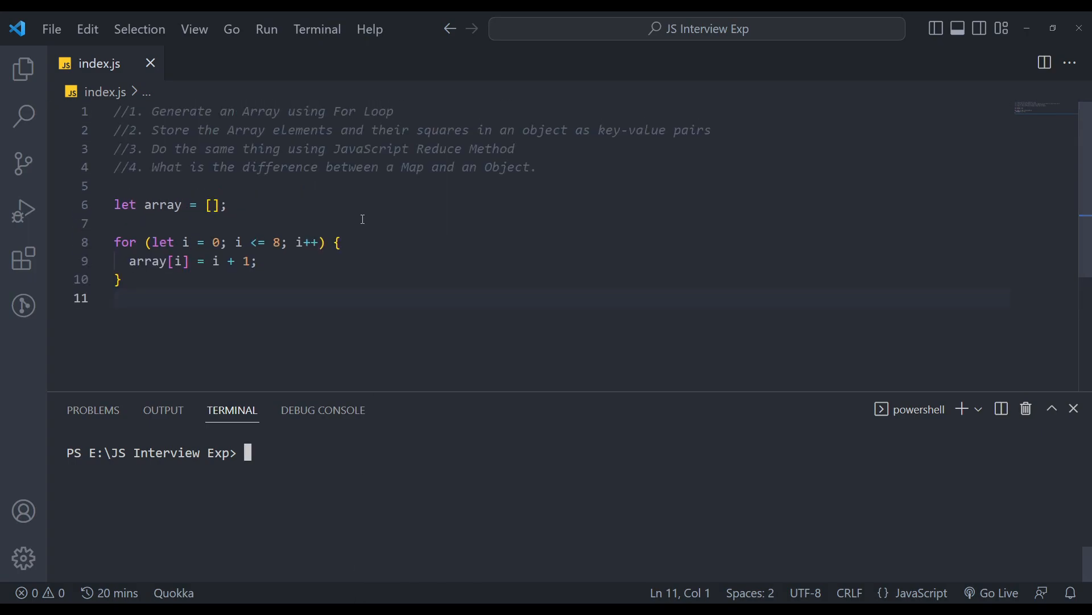
# Start a new line after the loop with let reducedArray = array.
pyautogui.doubleClick(439, 148)
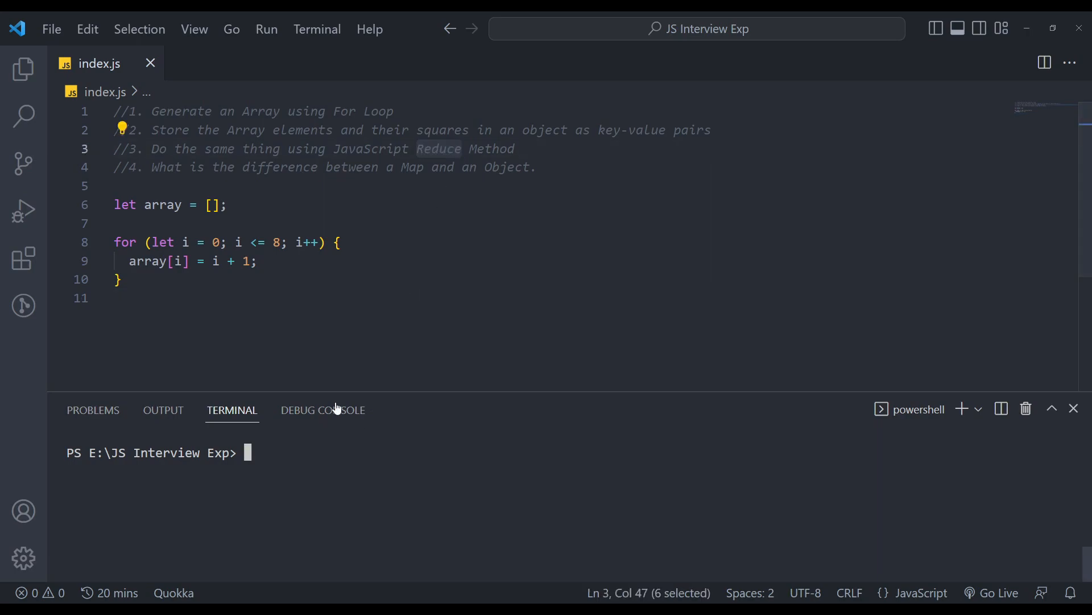
pyautogui.press('Enter')
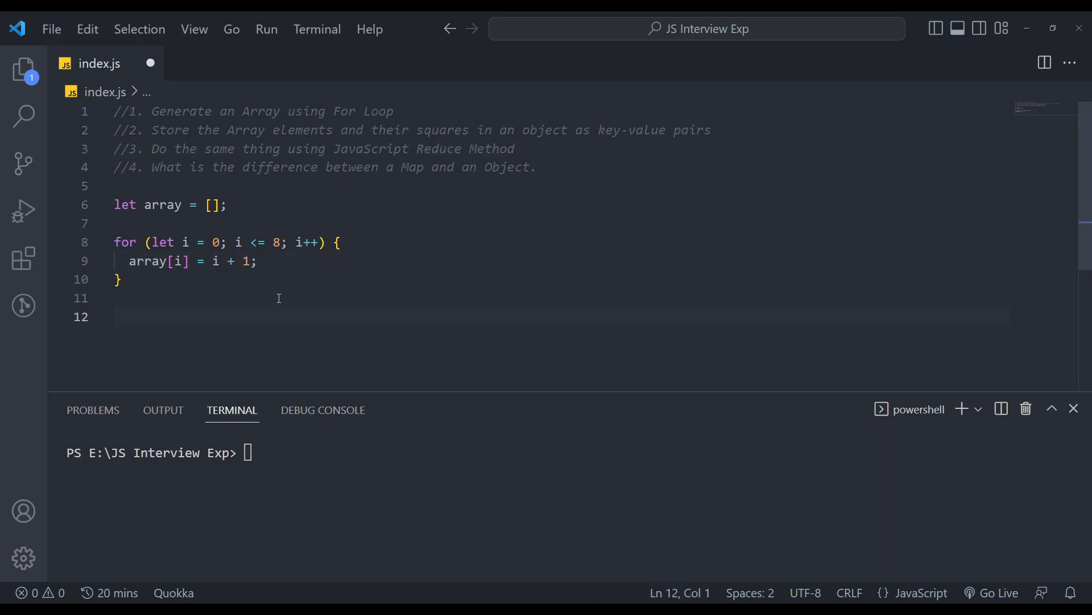
pyautogui.write('let rd')
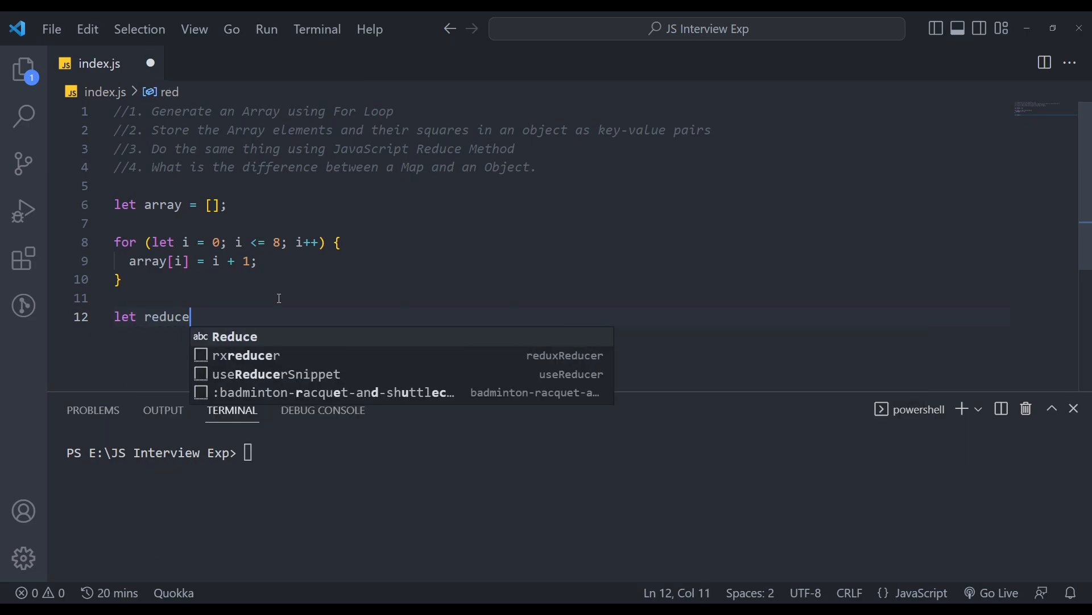
pyautogui.write('dArray')
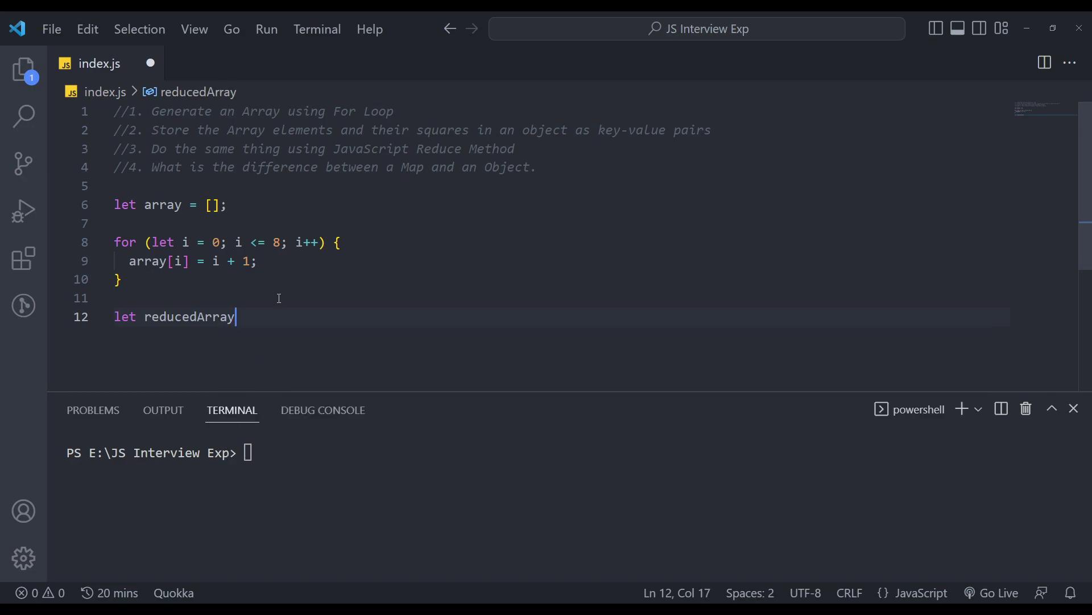
pyautogui.write('= ar')
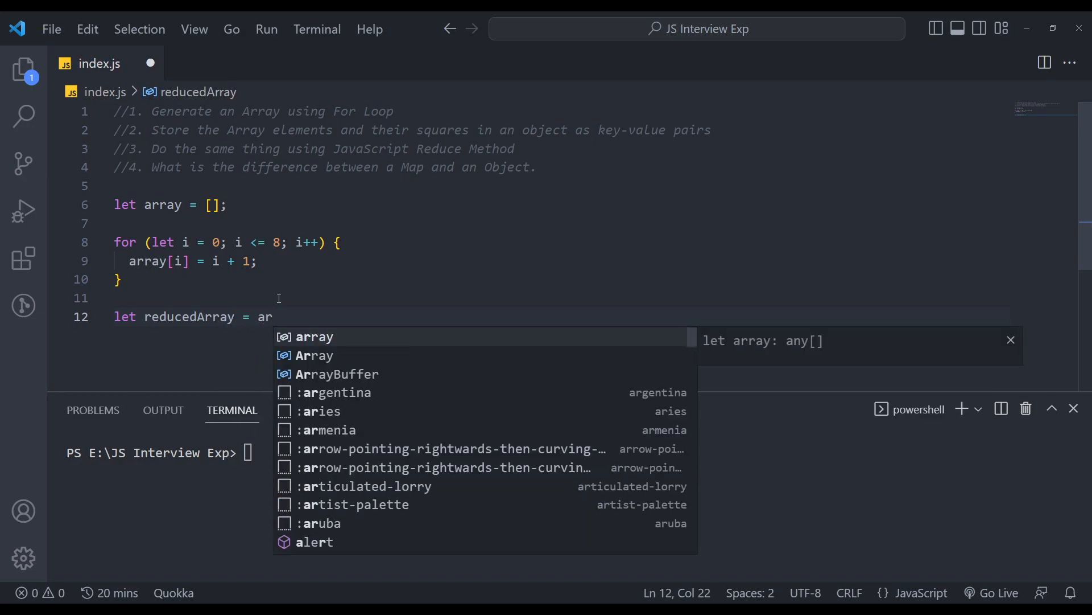
pyautogui.press('Tab')
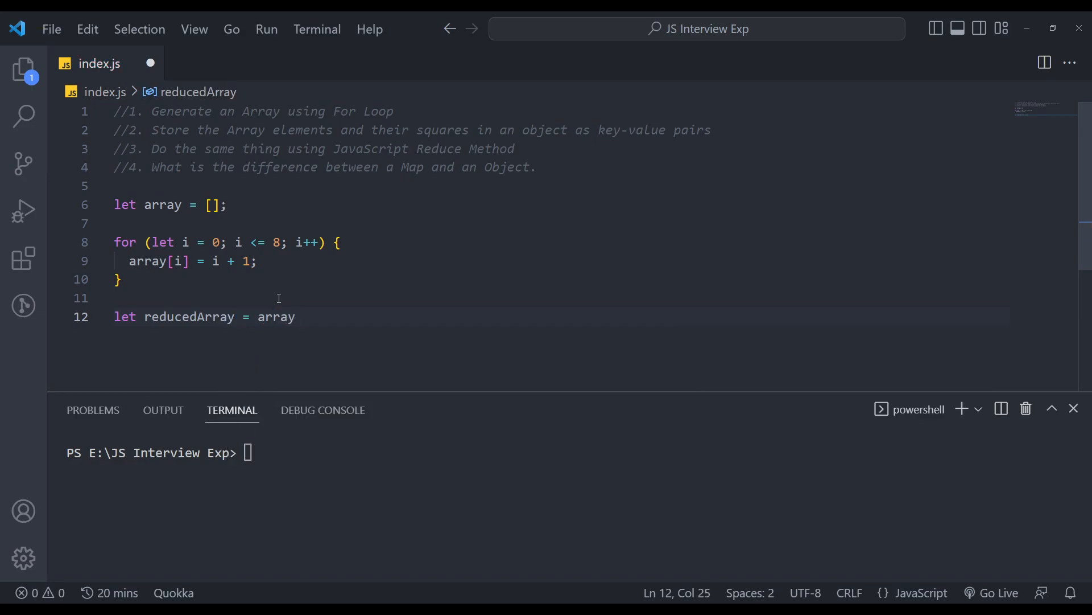
# Add .reduce((total, current) => { return { [current]: current * current } }).
pyautogui.write('.reduce((')
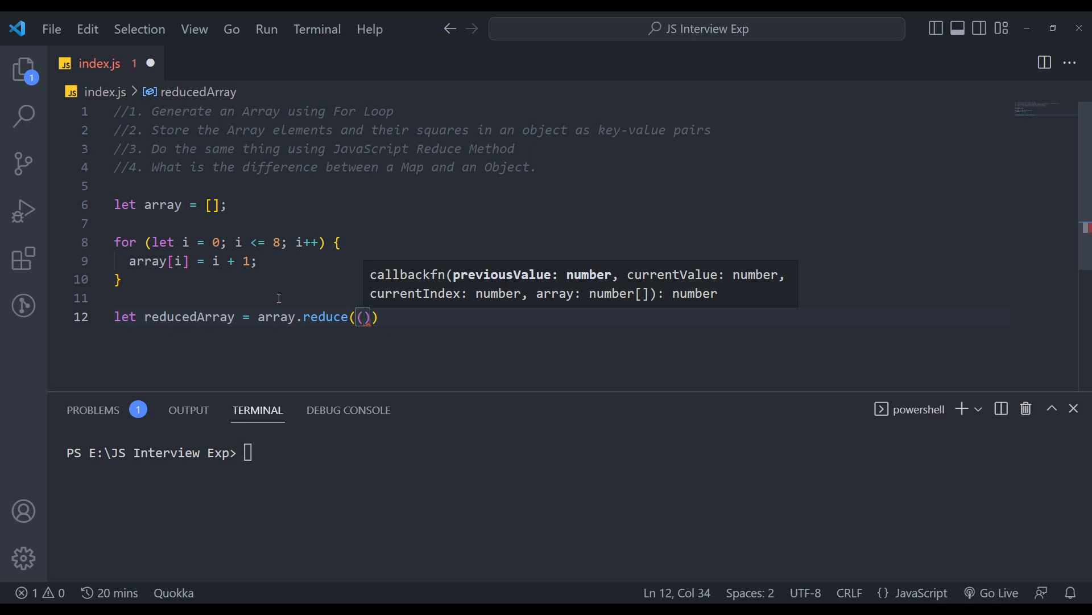
pyautogui.write('t')
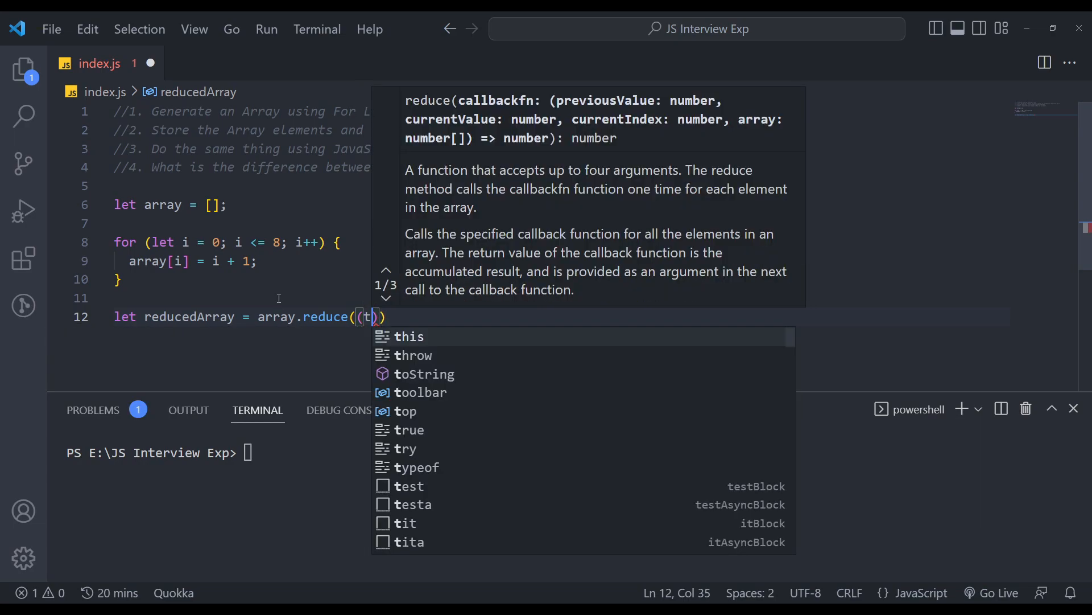
pyautogui.write('otal,')
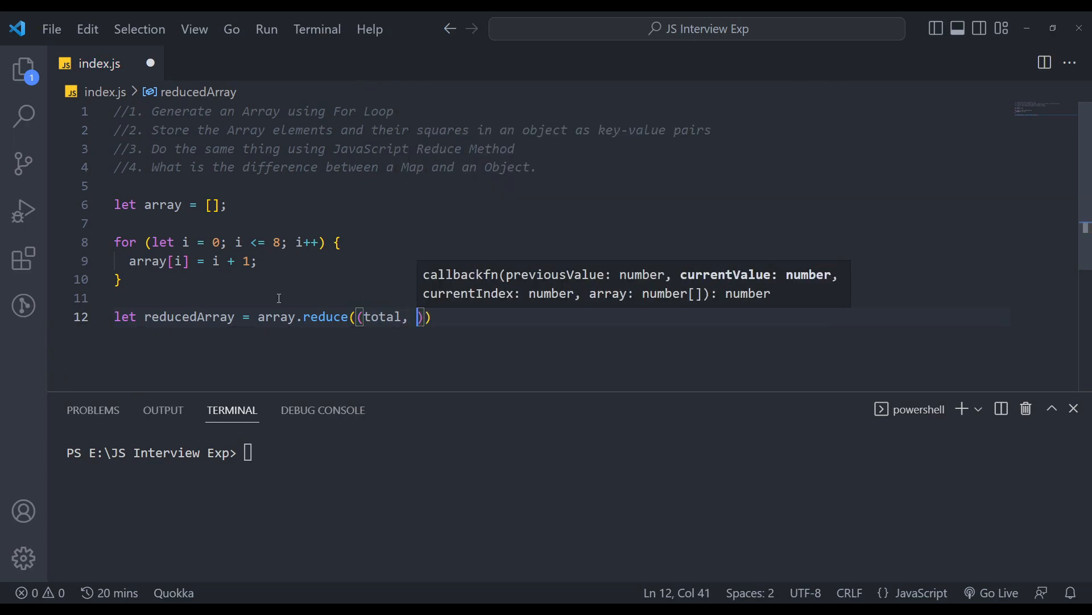
pyautogui.write('curr')
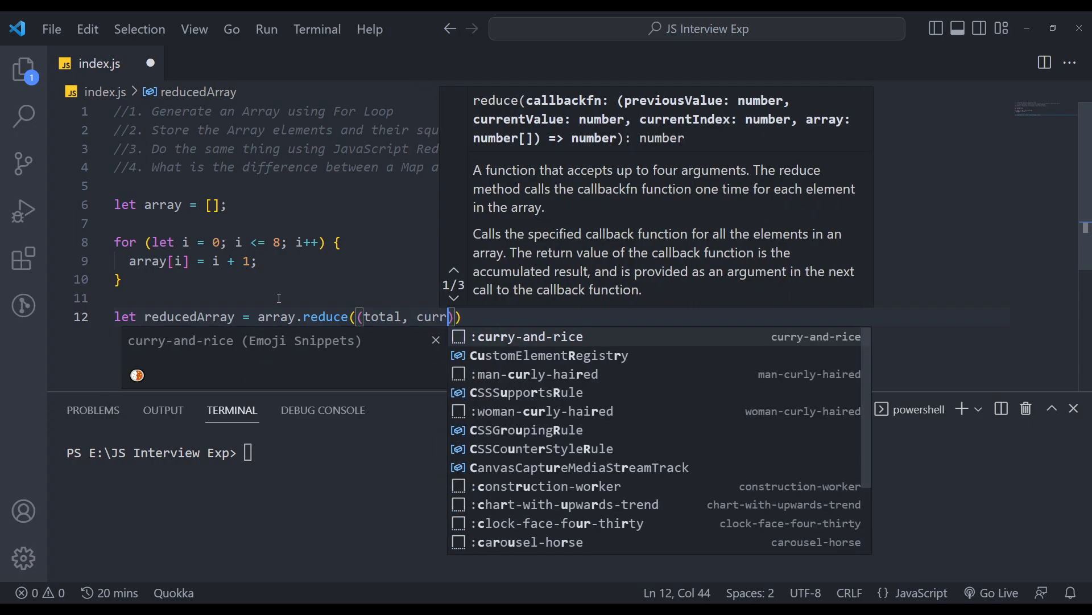
pyautogui.write('ent) =>')
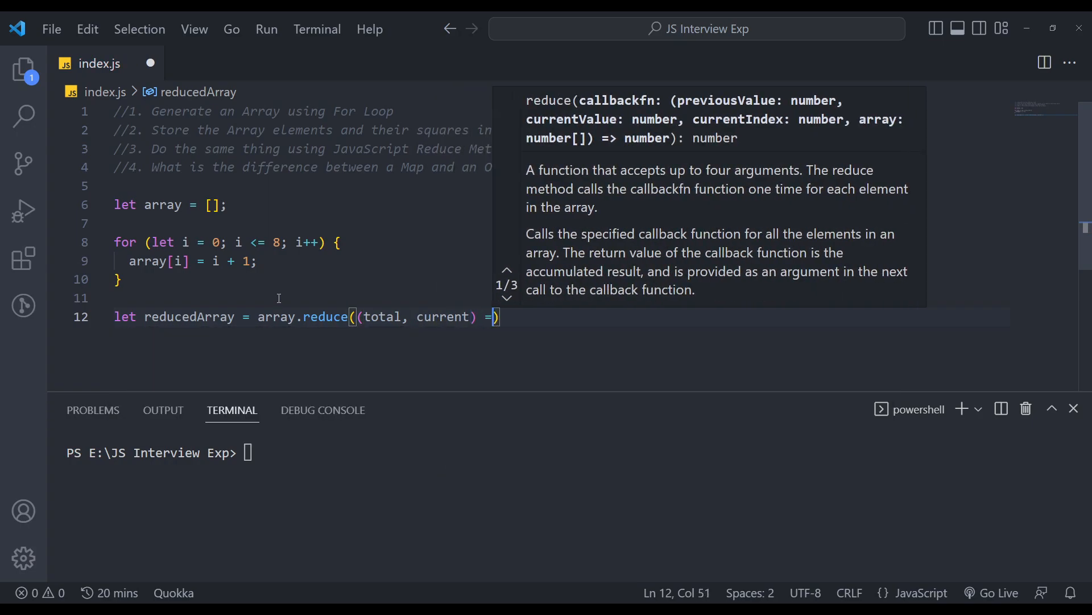
pyautogui.write('{')
pyautogui.write('return {[')
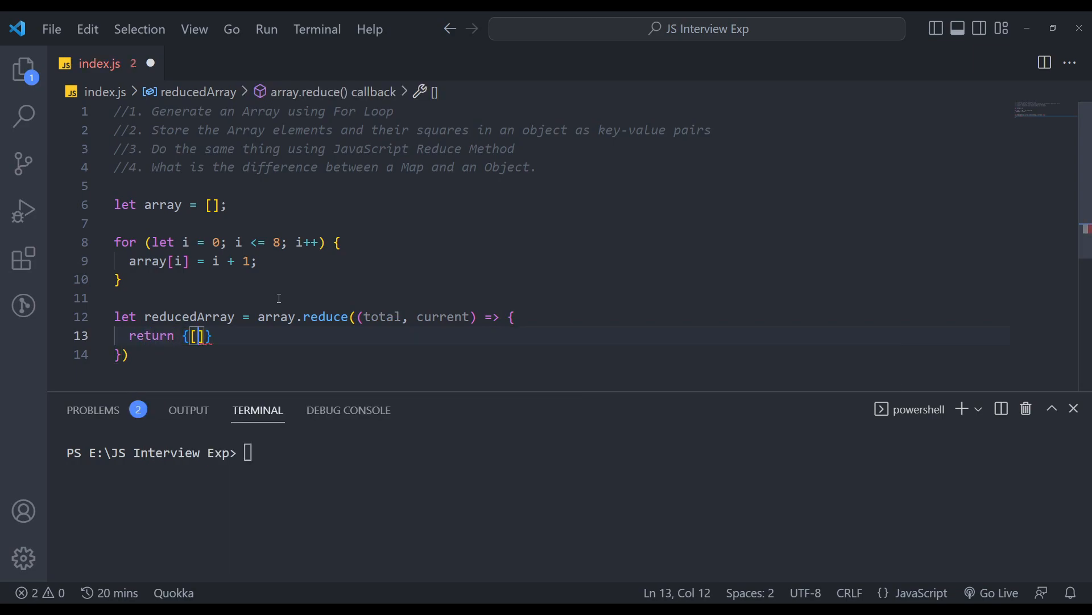
pyautogui.write('current')
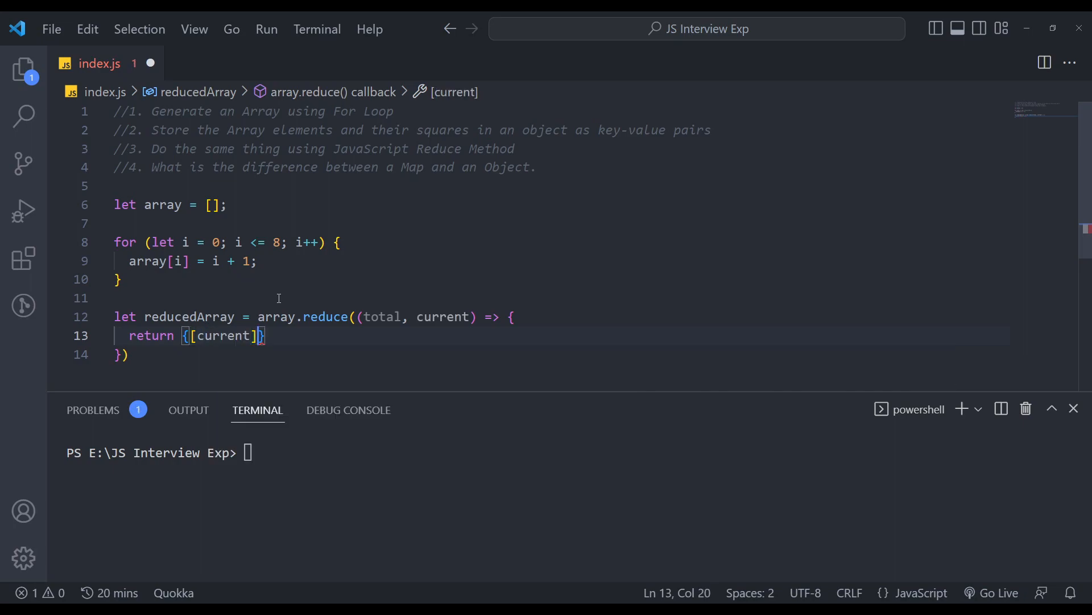
pyautogui.write(': current *')
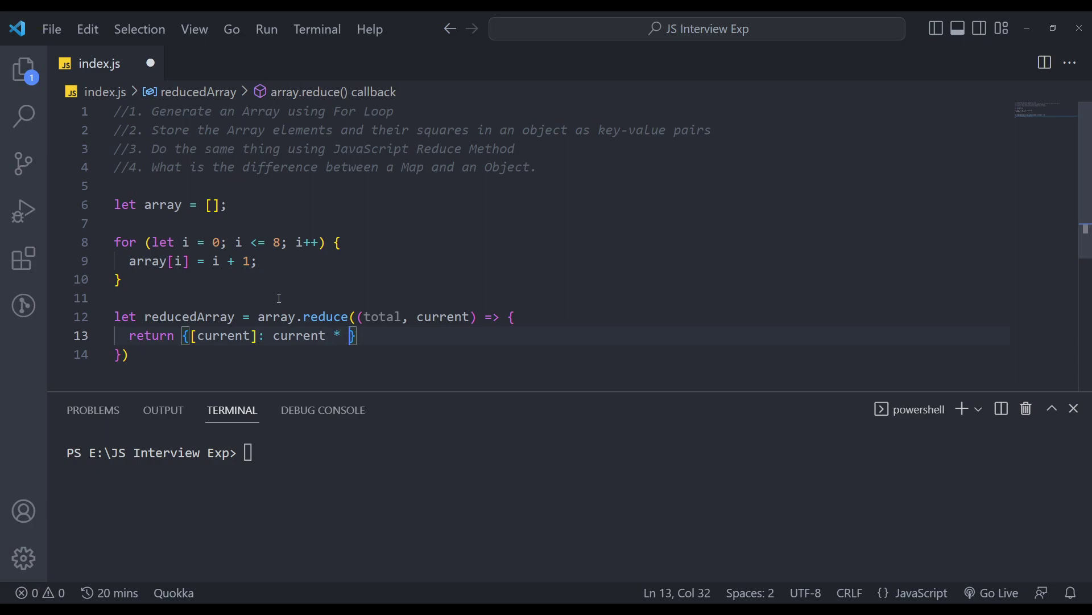
pyautogui.write('current')
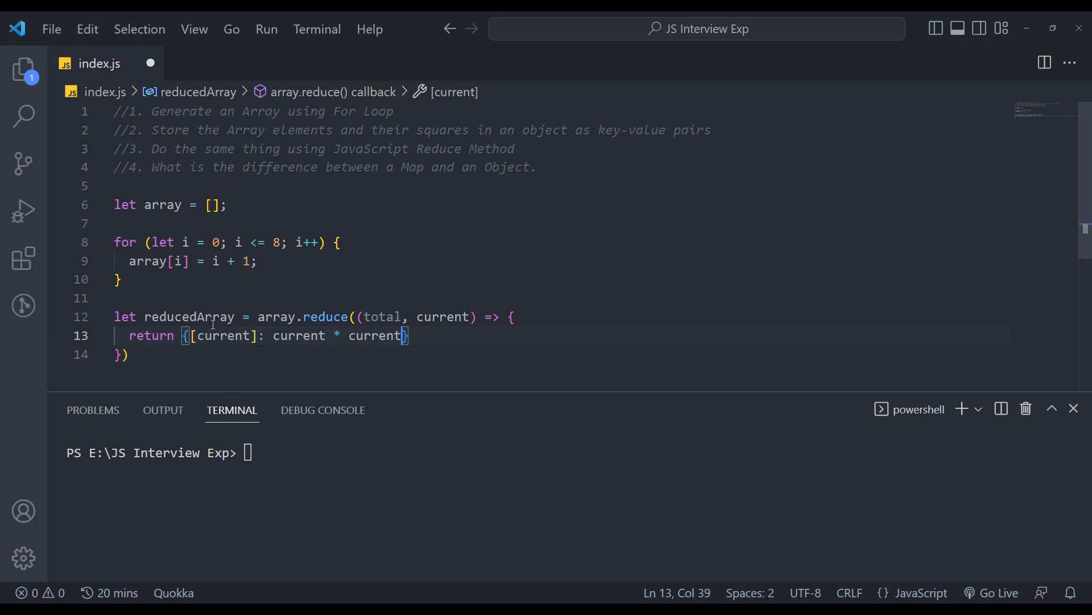
pyautogui.write('clg')
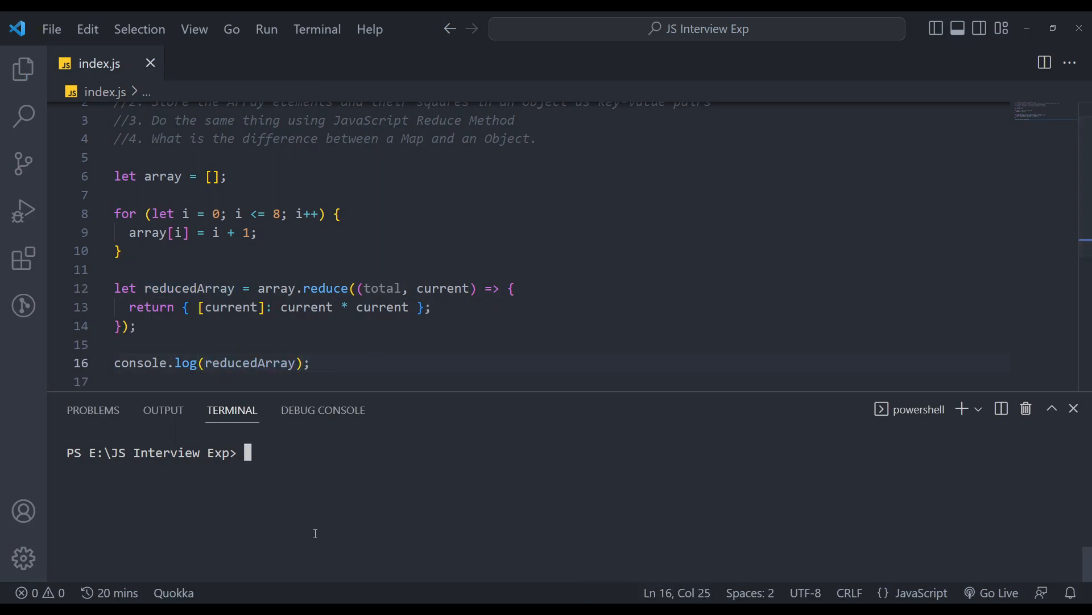
# Run node index.js, which prints only { '9': 81 }.
pyautogui.write('node index.js')
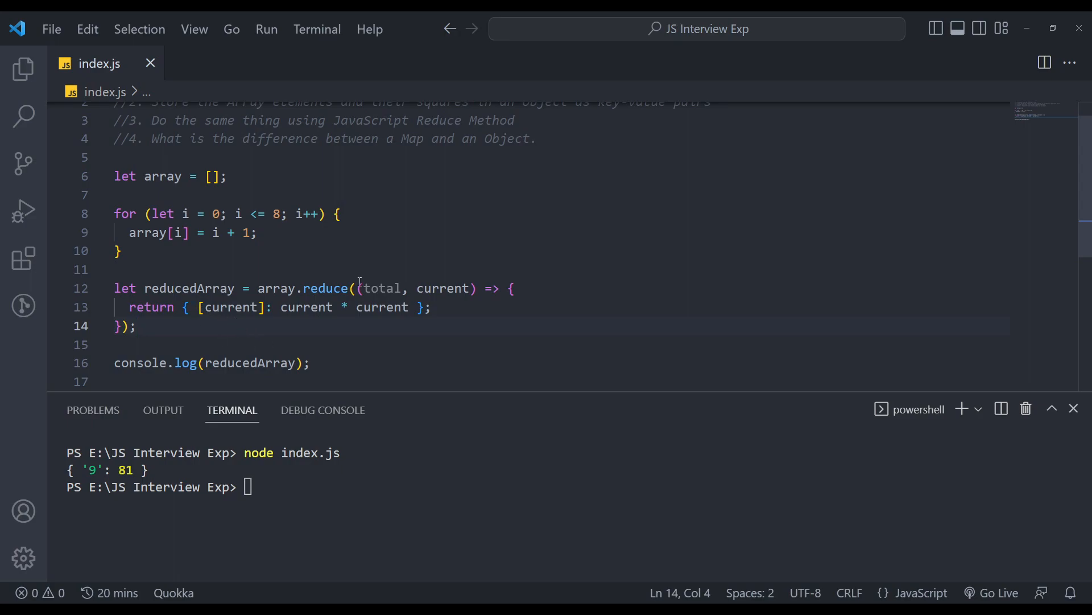
pyautogui.moveTo(458, 265)
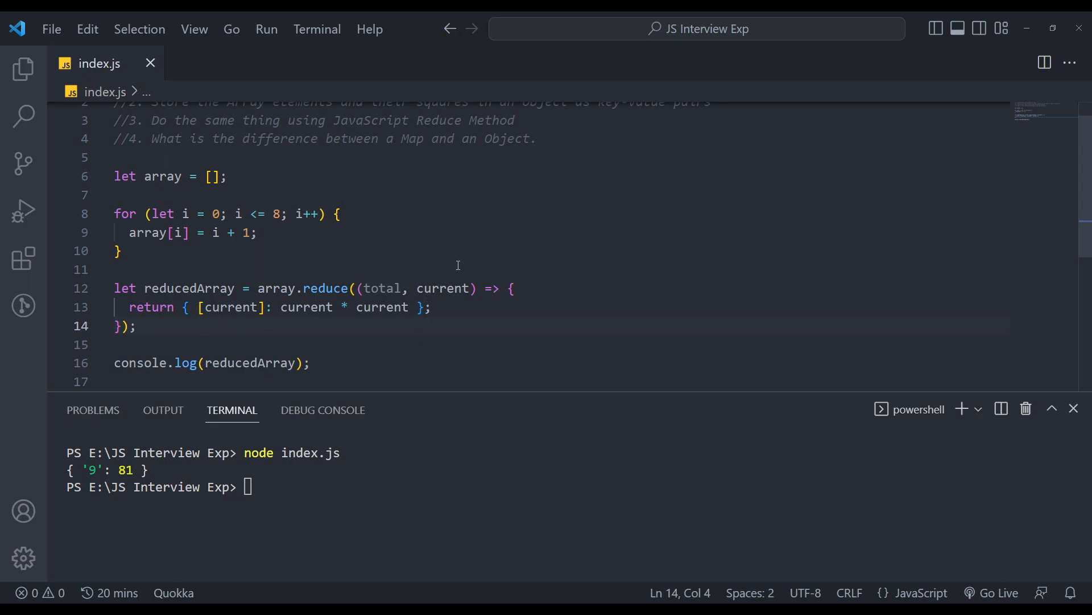
pyautogui.moveTo(450, 288)
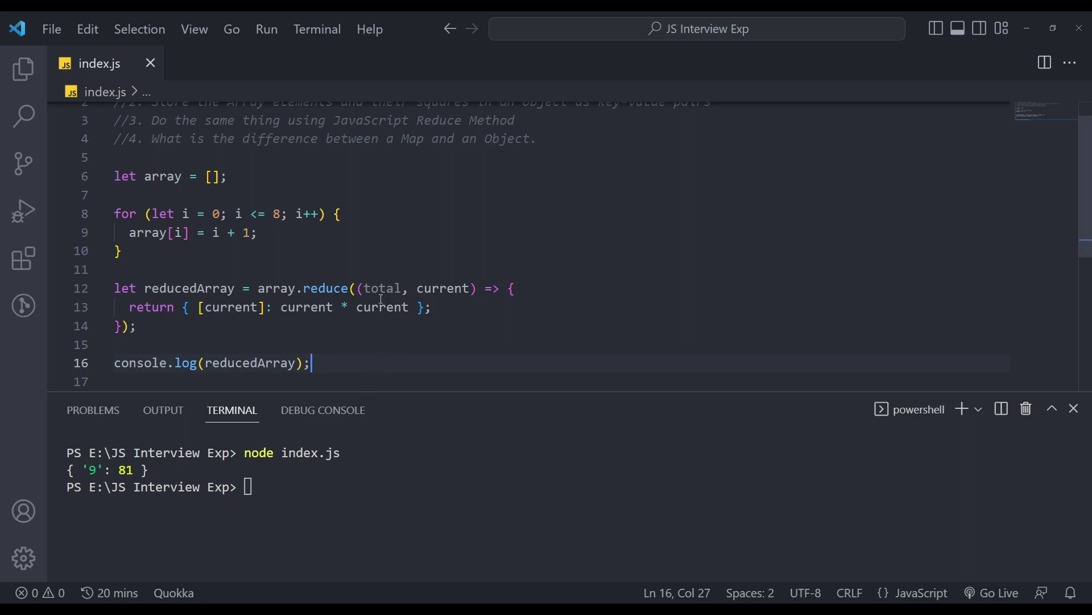
# Spread ...total into the returned object and rerun node index.js to list squares through '9': 81.
pyautogui.doubleClick(382, 288)
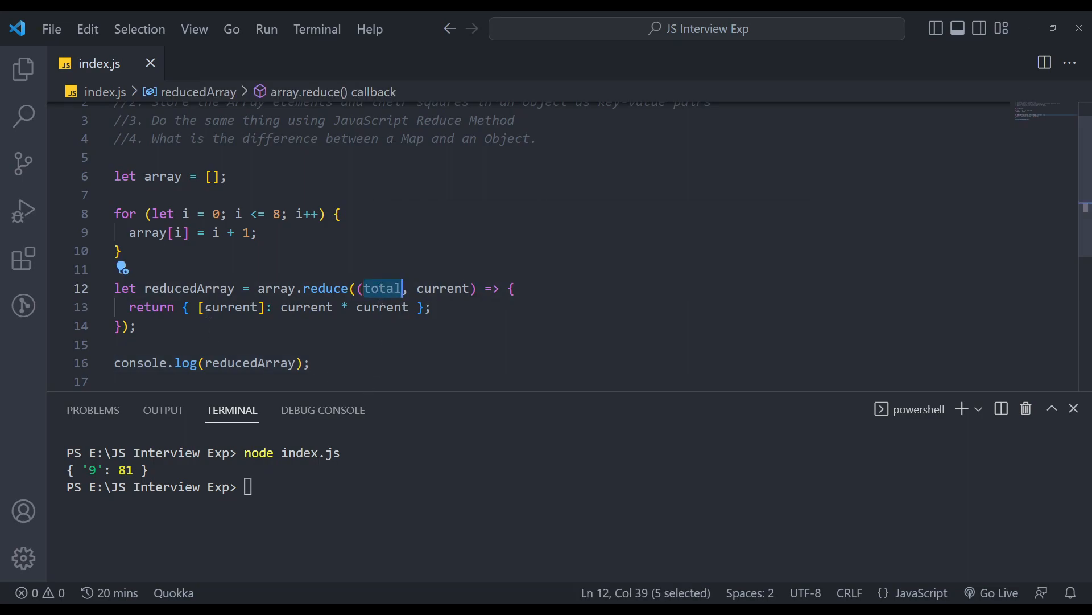
pyautogui.click(227, 307)
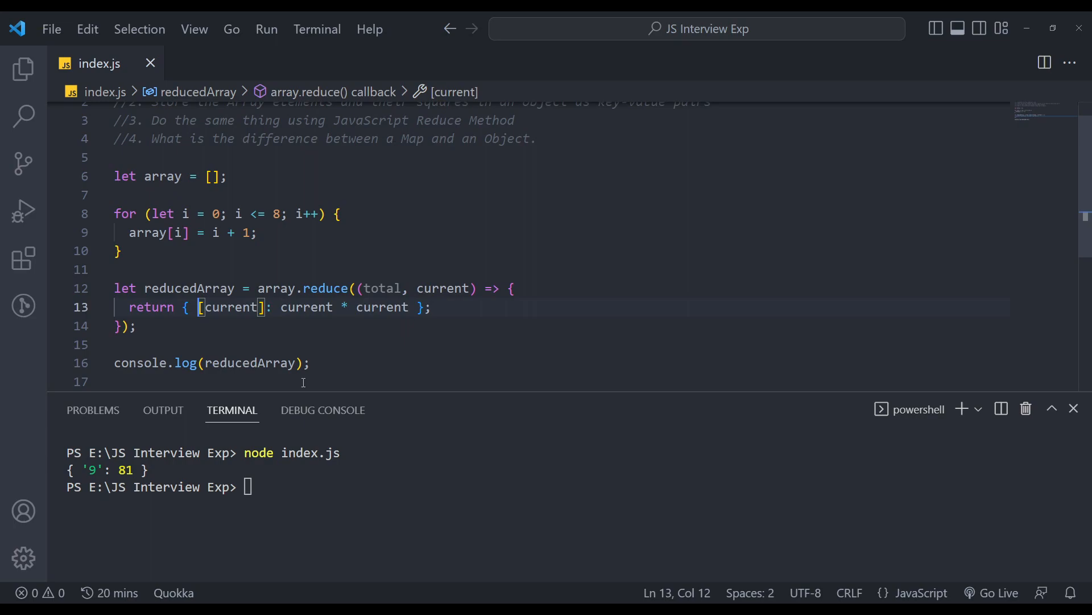
pyautogui.write('...total,')
pyautogui.click(575, 486)
pyautogui.write('node index.js')
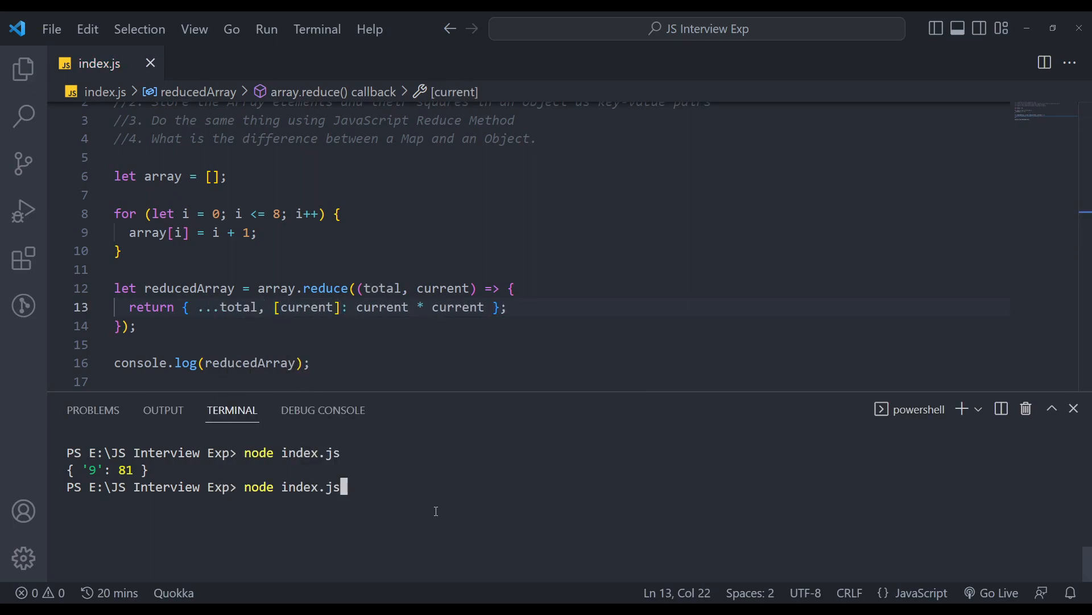
pyautogui.press('Enter')
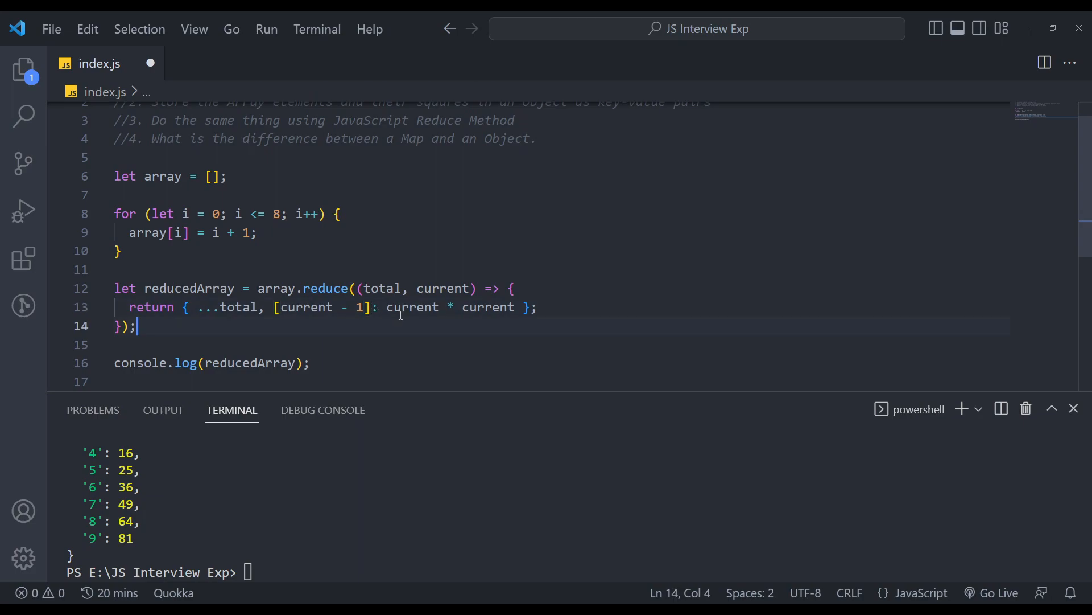
# Change the squared value to use [current - 1], then run node index.js.
pyautogui.doubleClick(421, 307)
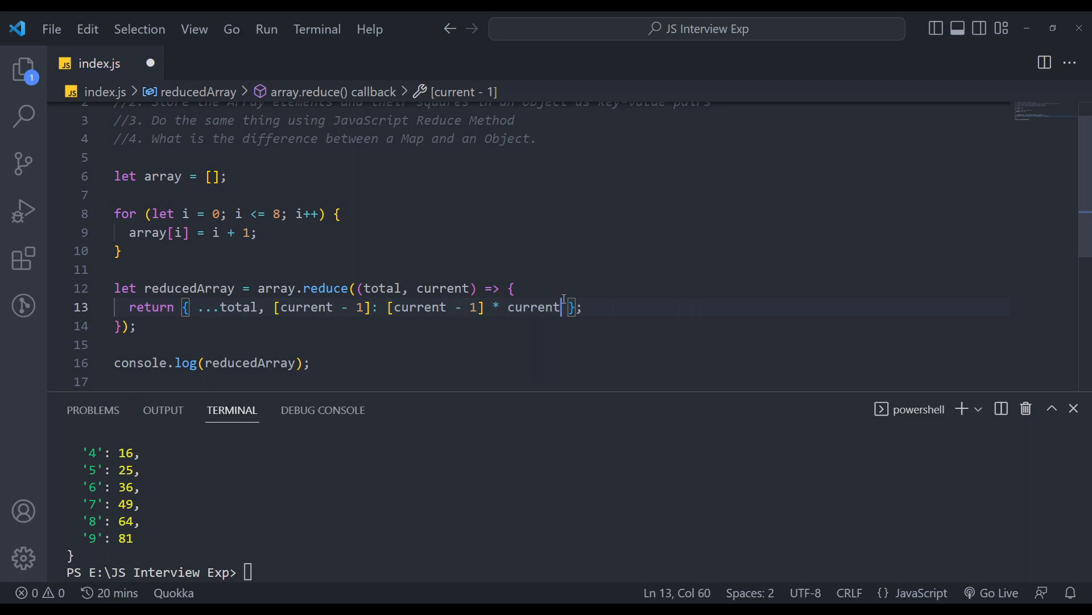
pyautogui.write('[')
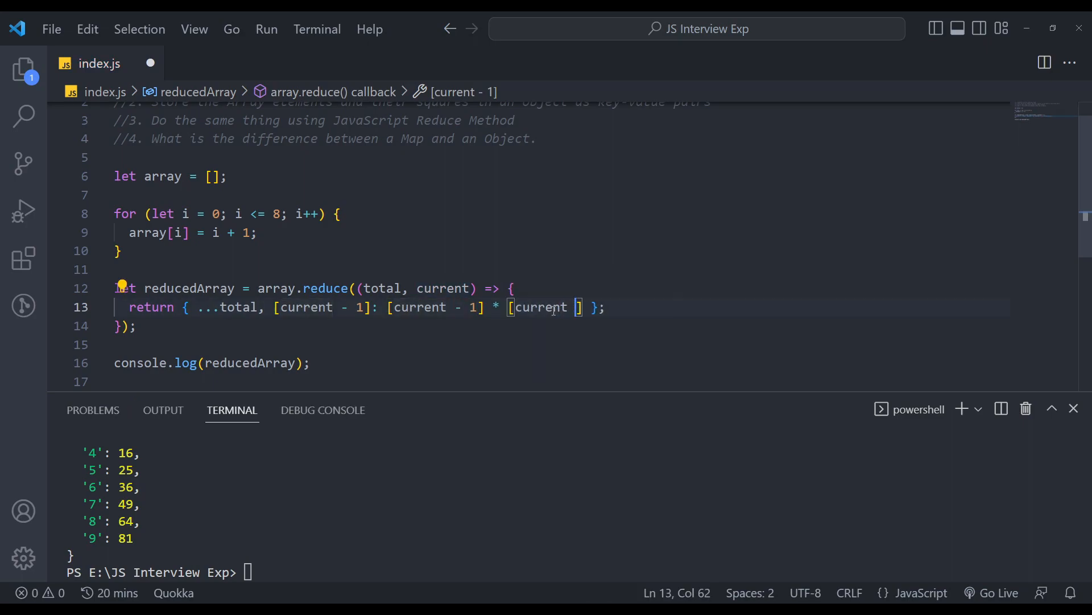
pyautogui.write('node index.js')
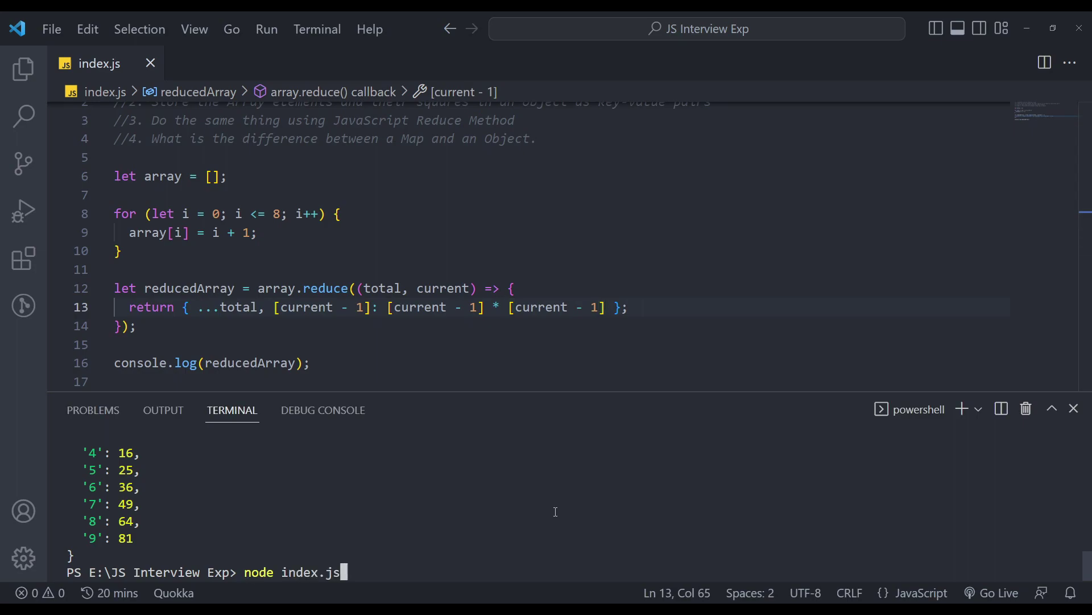
pyautogui.press('Enter')
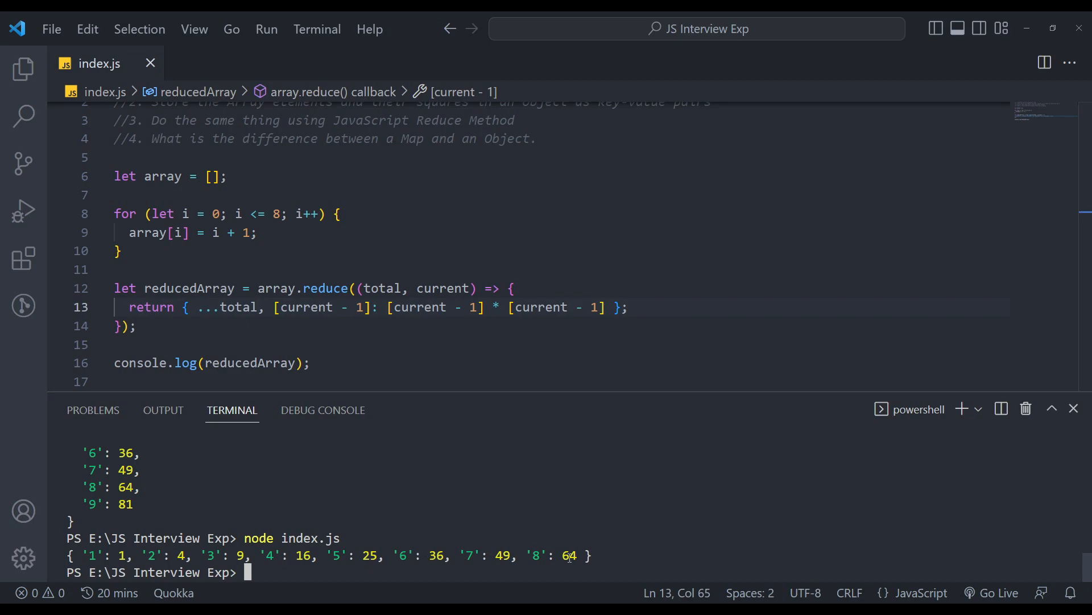
pyautogui.moveTo(406, 491)
pyautogui.write('node index.js')
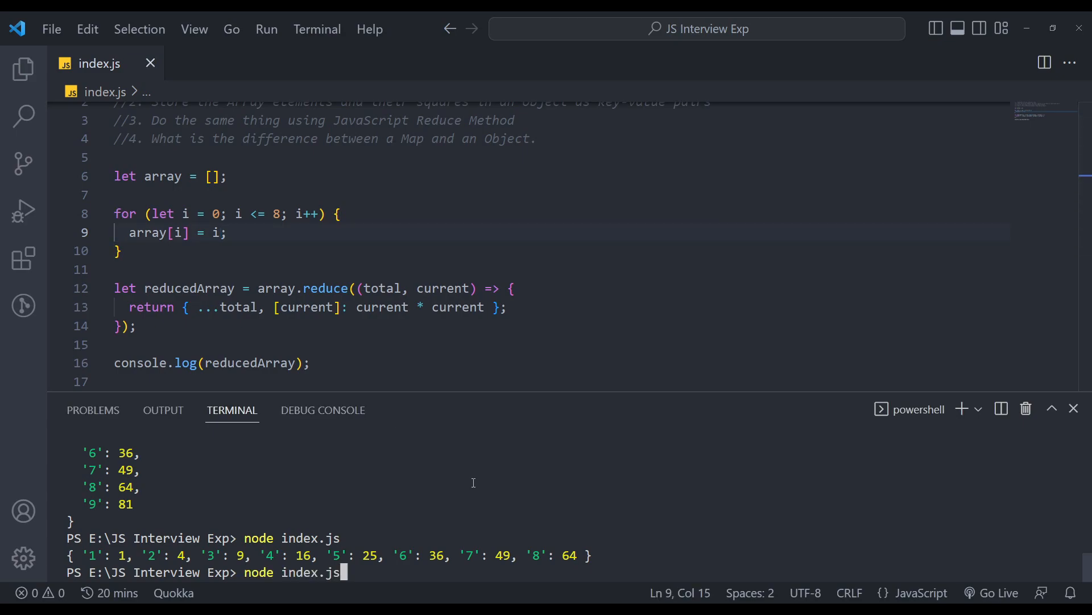
# Rerun node index.js with the reverted loop and reduce code.
pyautogui.press('Enter')
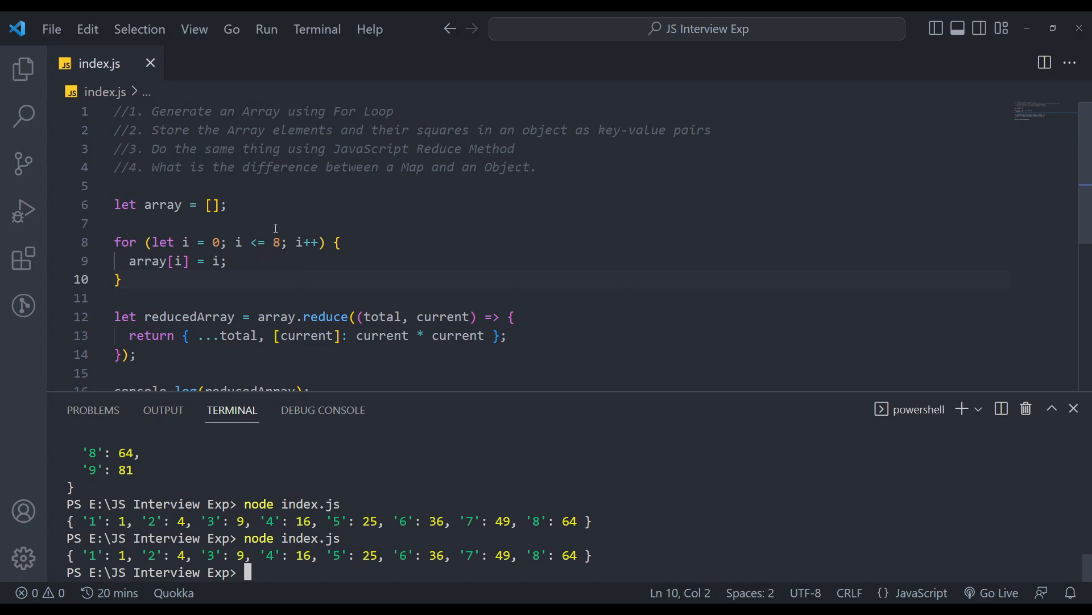
pyautogui.moveTo(403, 167)
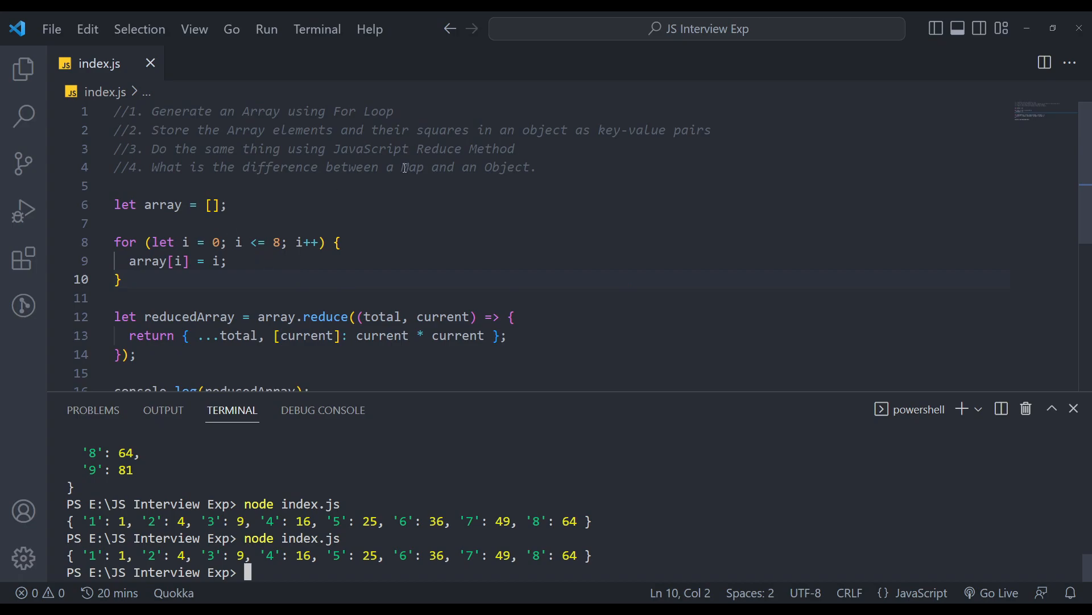
pyautogui.moveTo(403, 166); pyautogui.dragTo(536, 167)
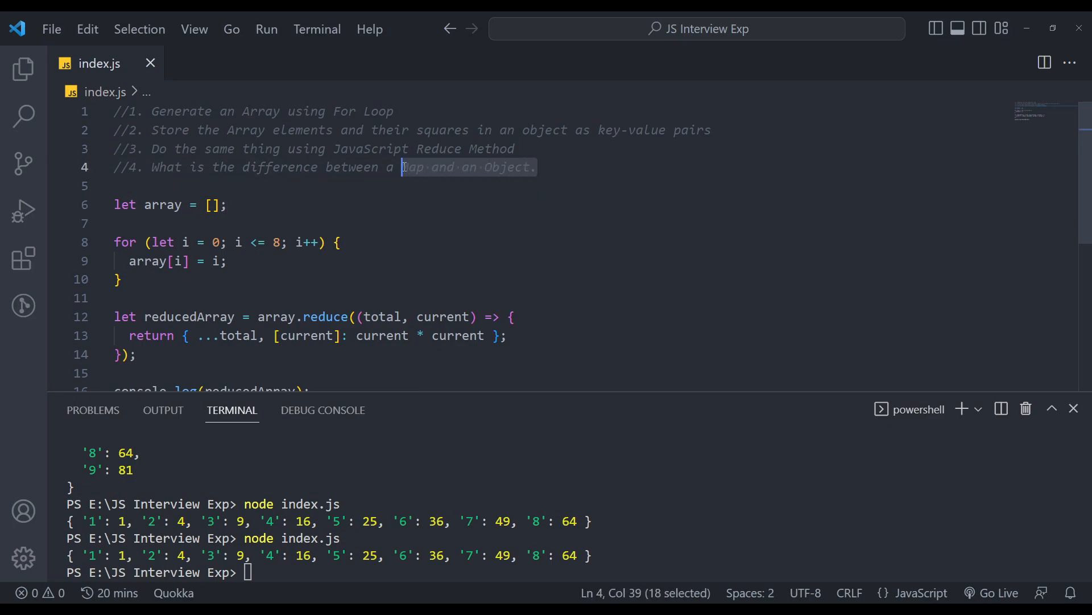
pyautogui.click(116, 223)
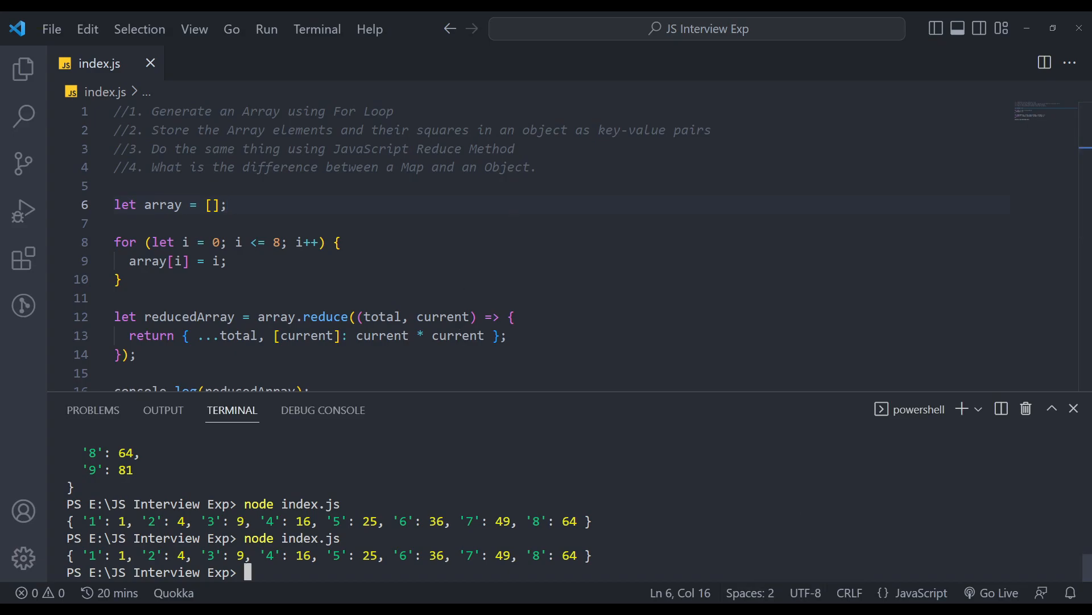
pyautogui.scroll(-3)
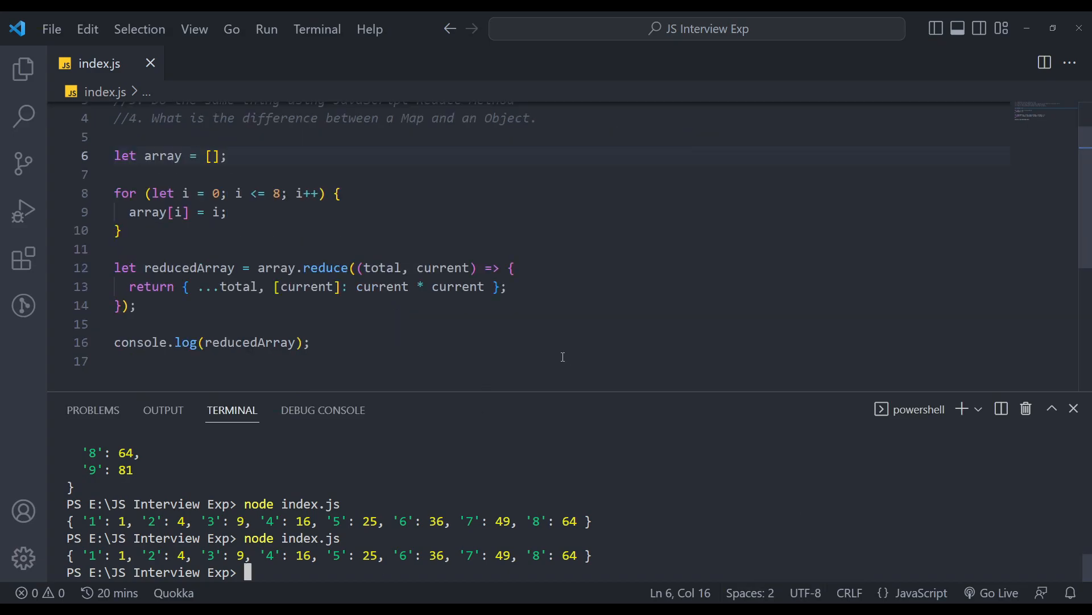
pyautogui.moveTo(114, 267); pyautogui.dragTo(310, 342)
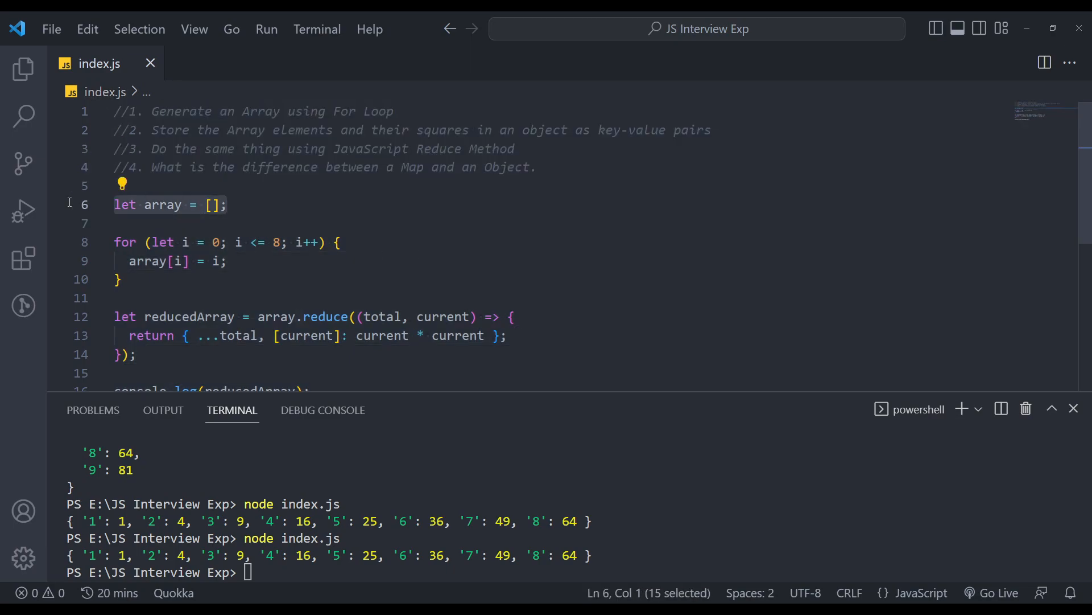
pyautogui.moveTo(114, 204); pyautogui.dragTo(137, 354)
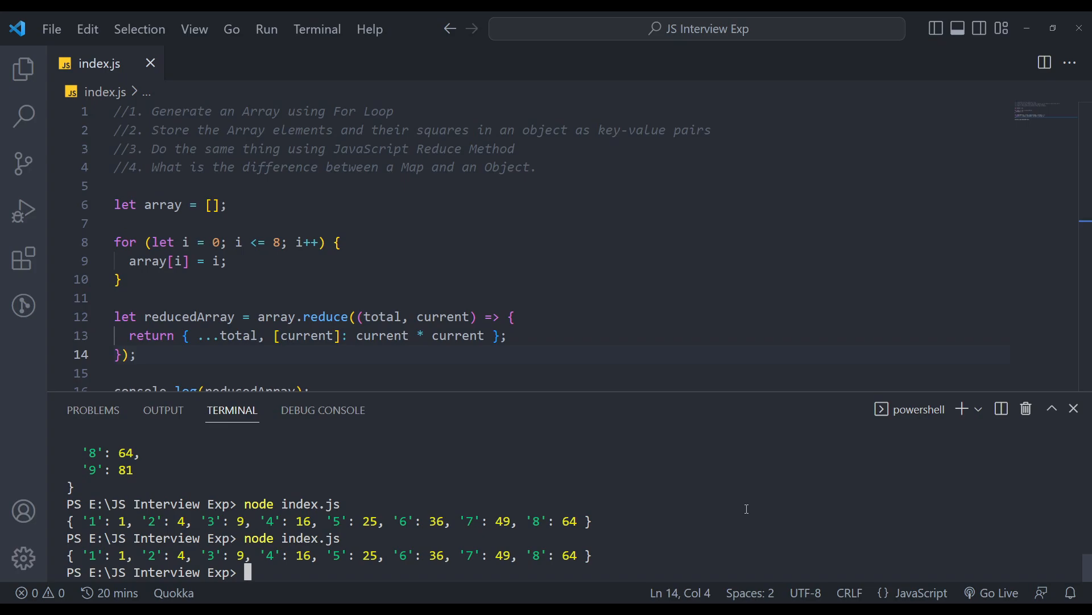
pyautogui.moveTo(741, 493)
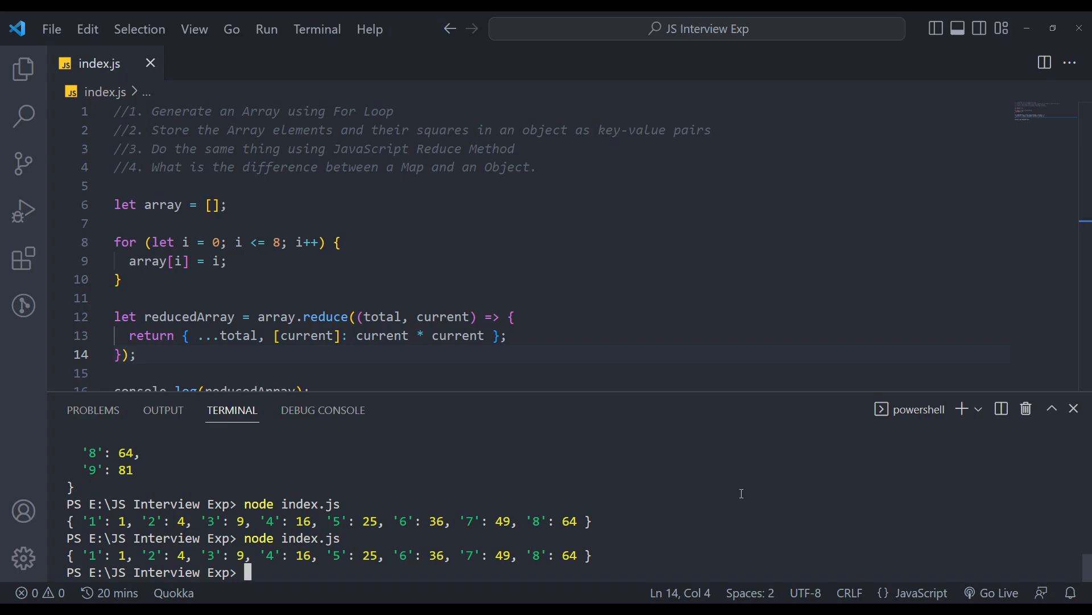